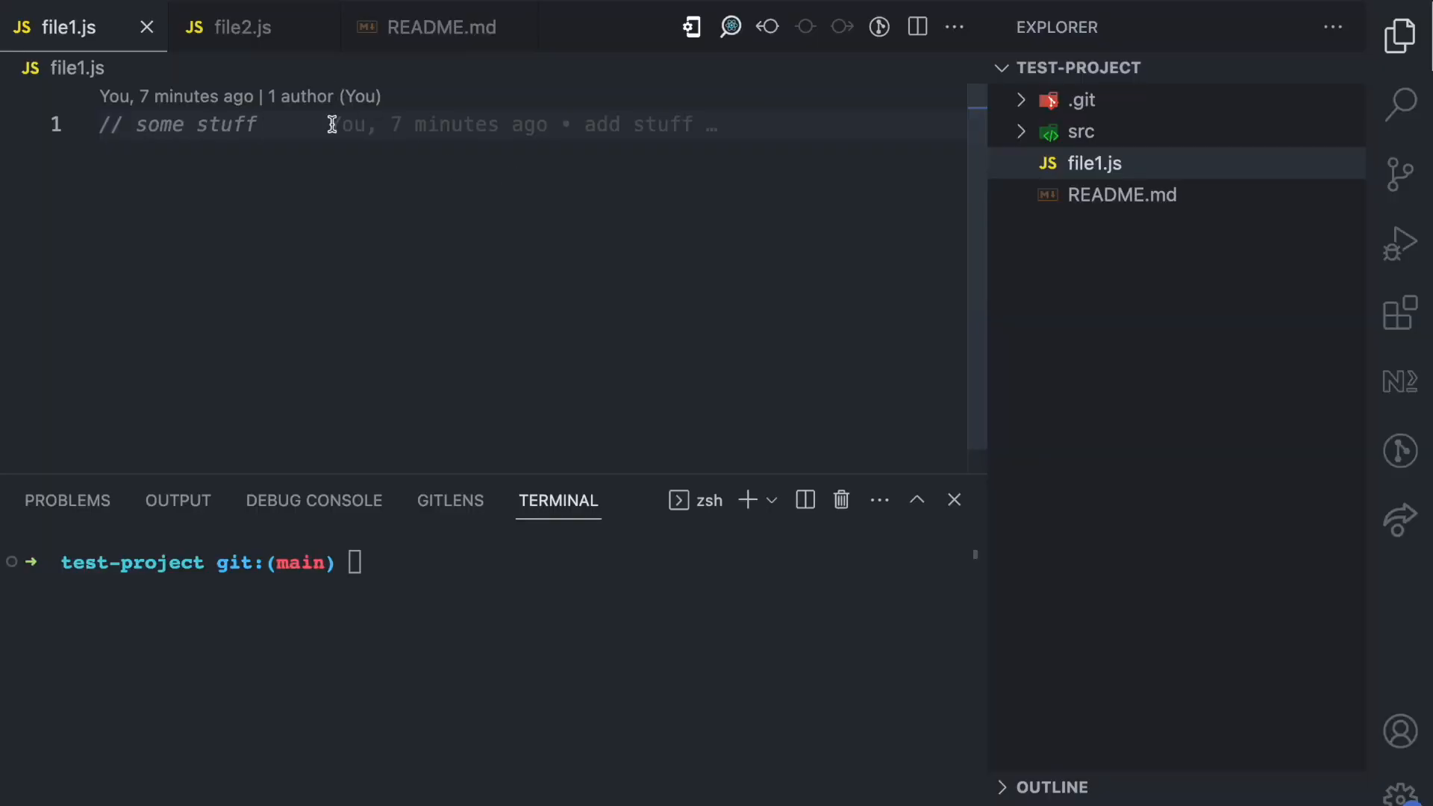
pyautogui.moveTo(533, 235)
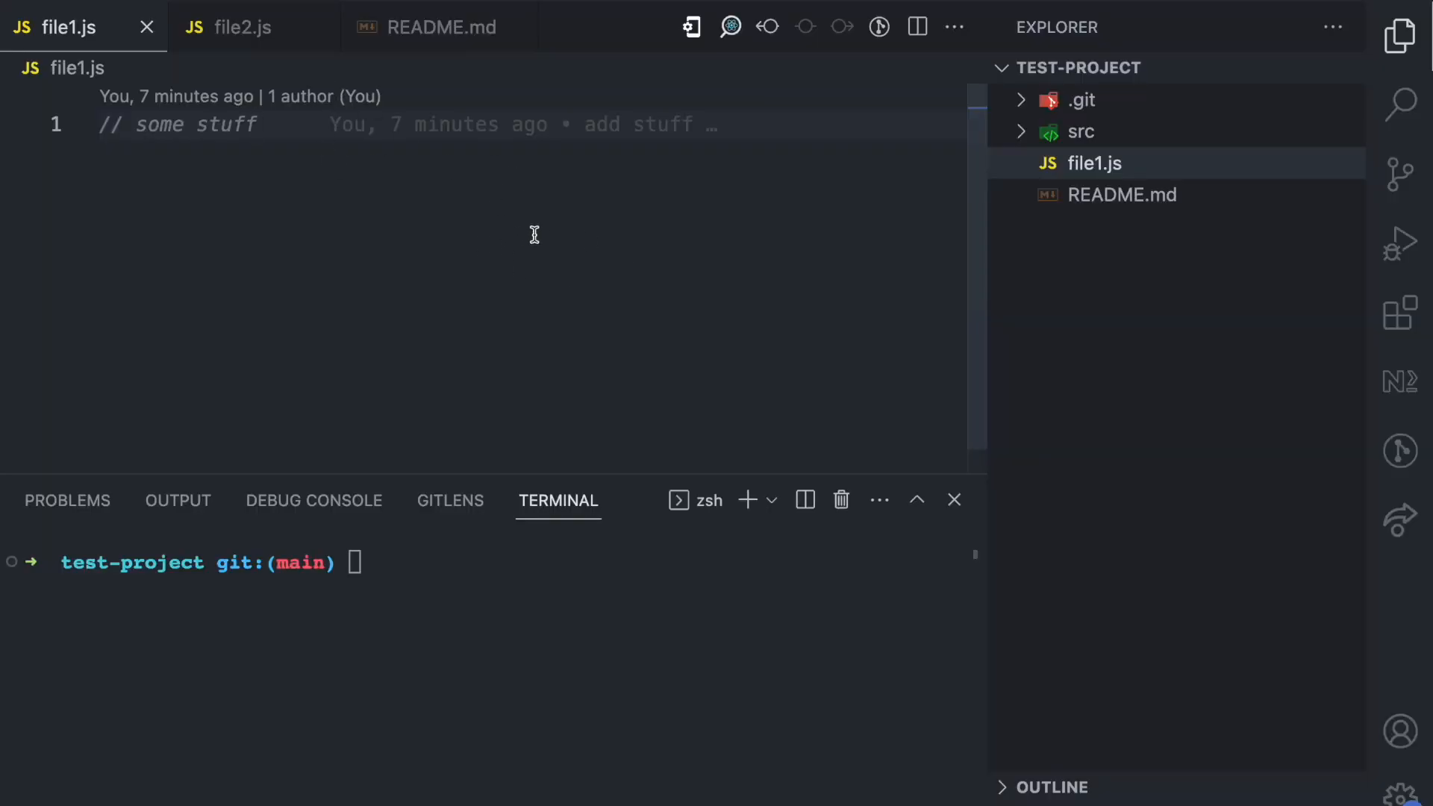
pyautogui.moveTo(488, 180)
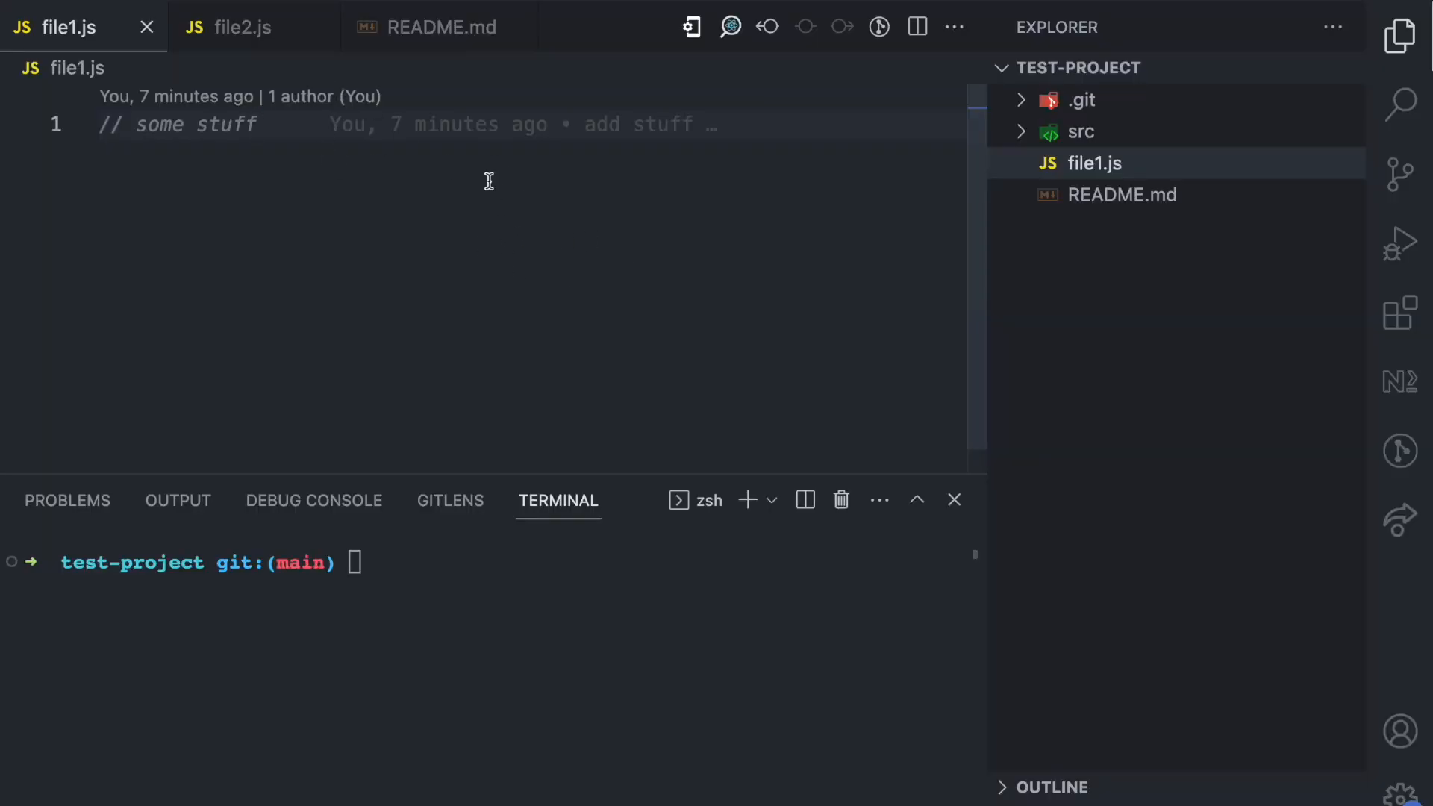
pyautogui.moveTo(247, 27)
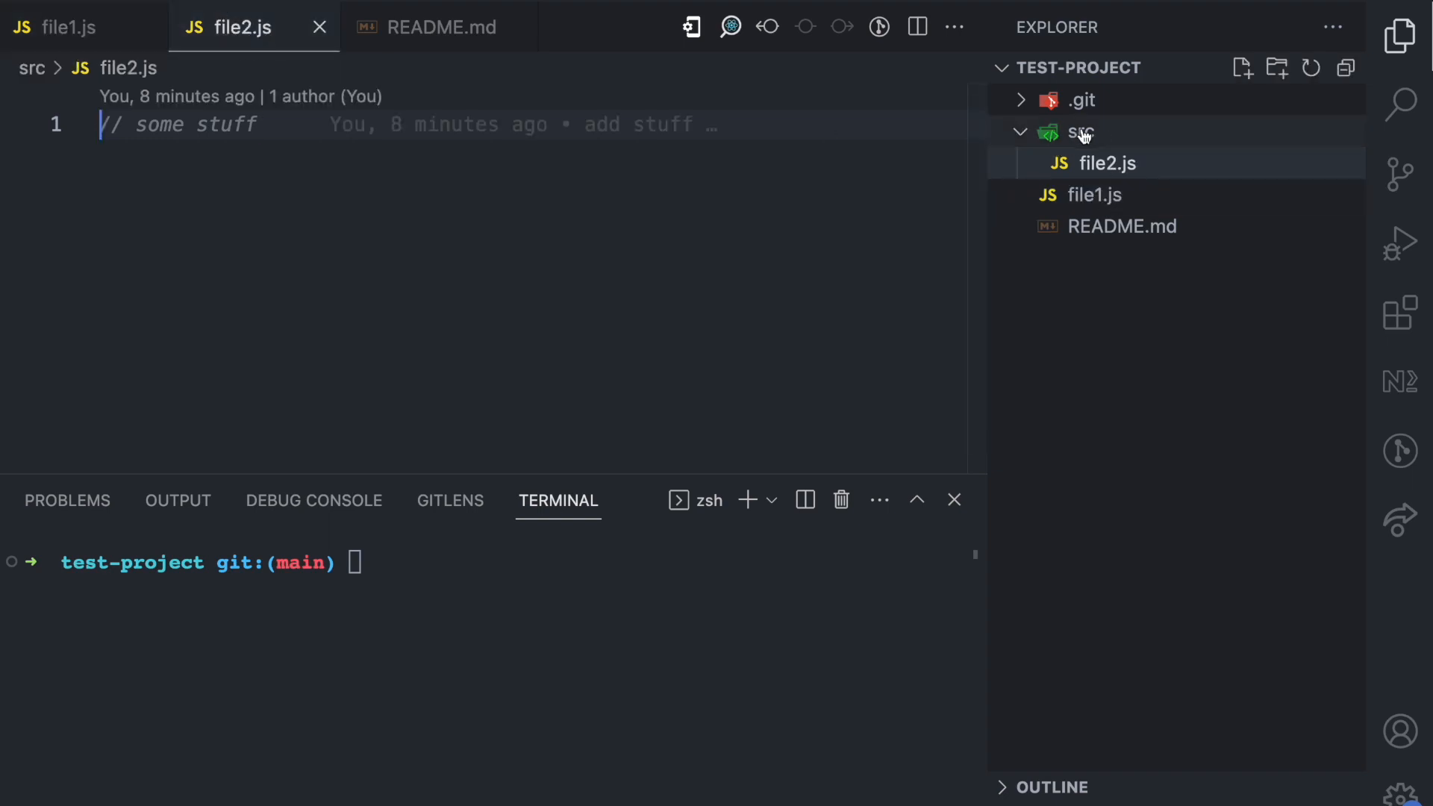
# Switch the editor back to file1.js after viewing src/file2.js.
pyautogui.click(1120, 225)
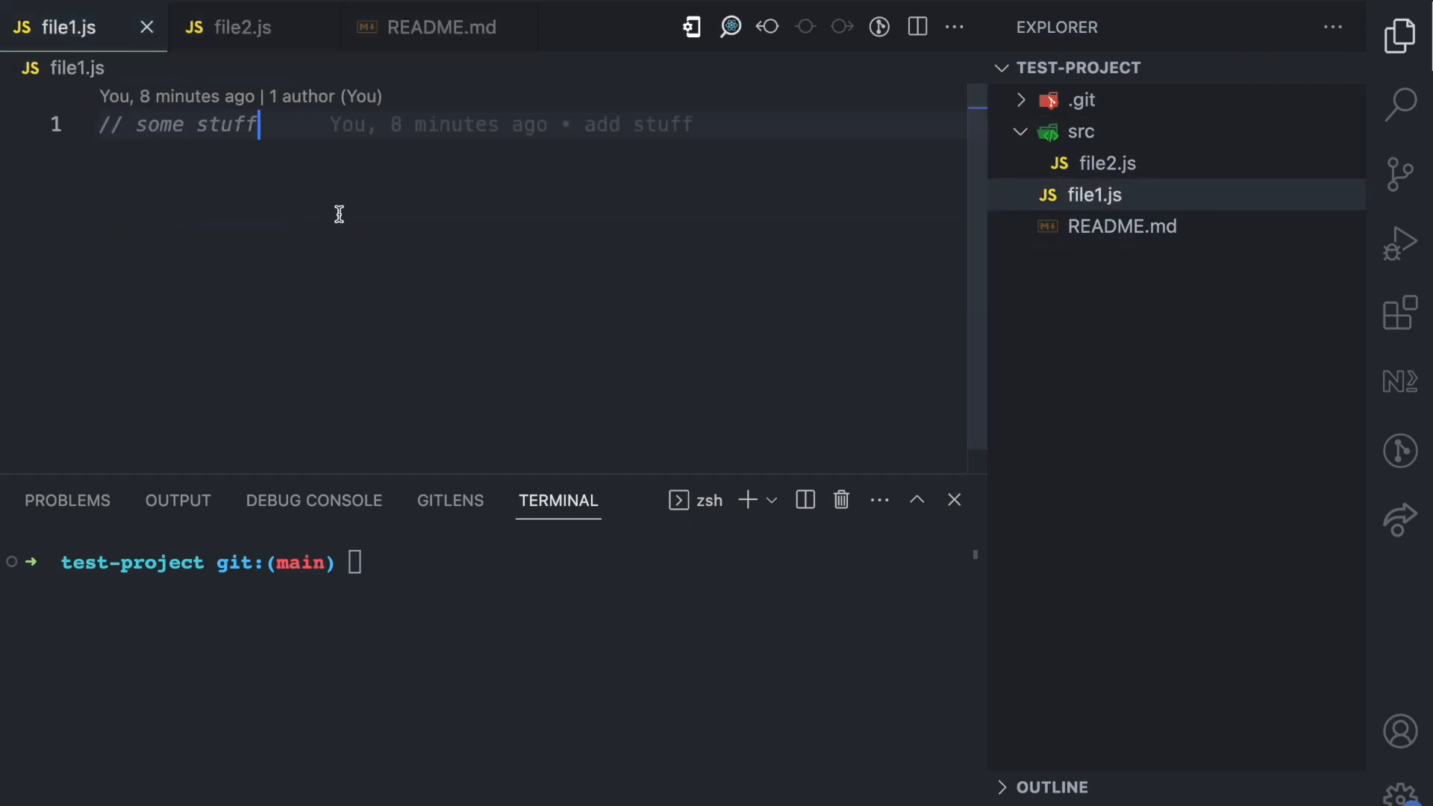
pyautogui.moveTo(260, 199)
pyautogui.write('// anot')
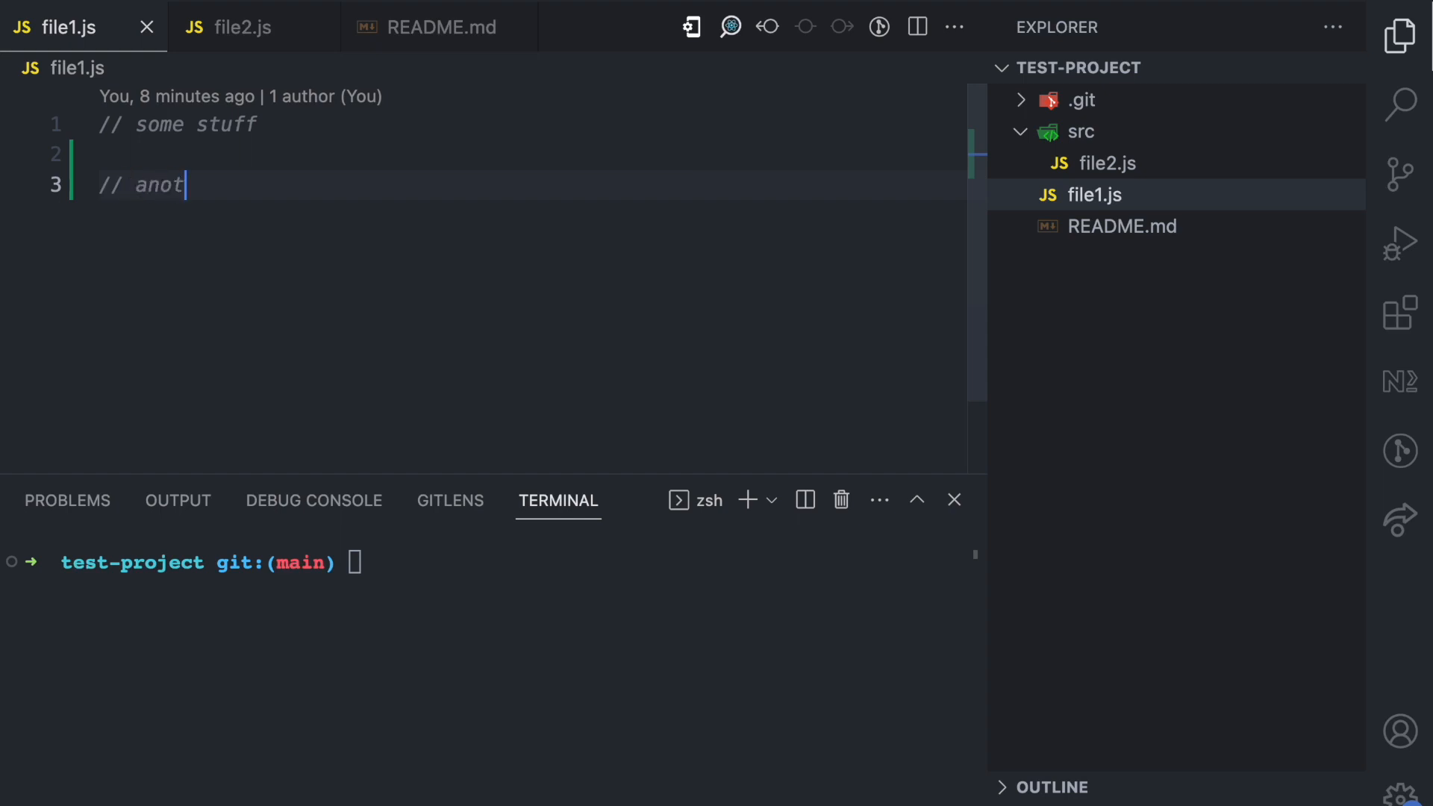
# Edit file2.js, then add the line 'more random stuff' to README.md.
pyautogui.click(239, 27)
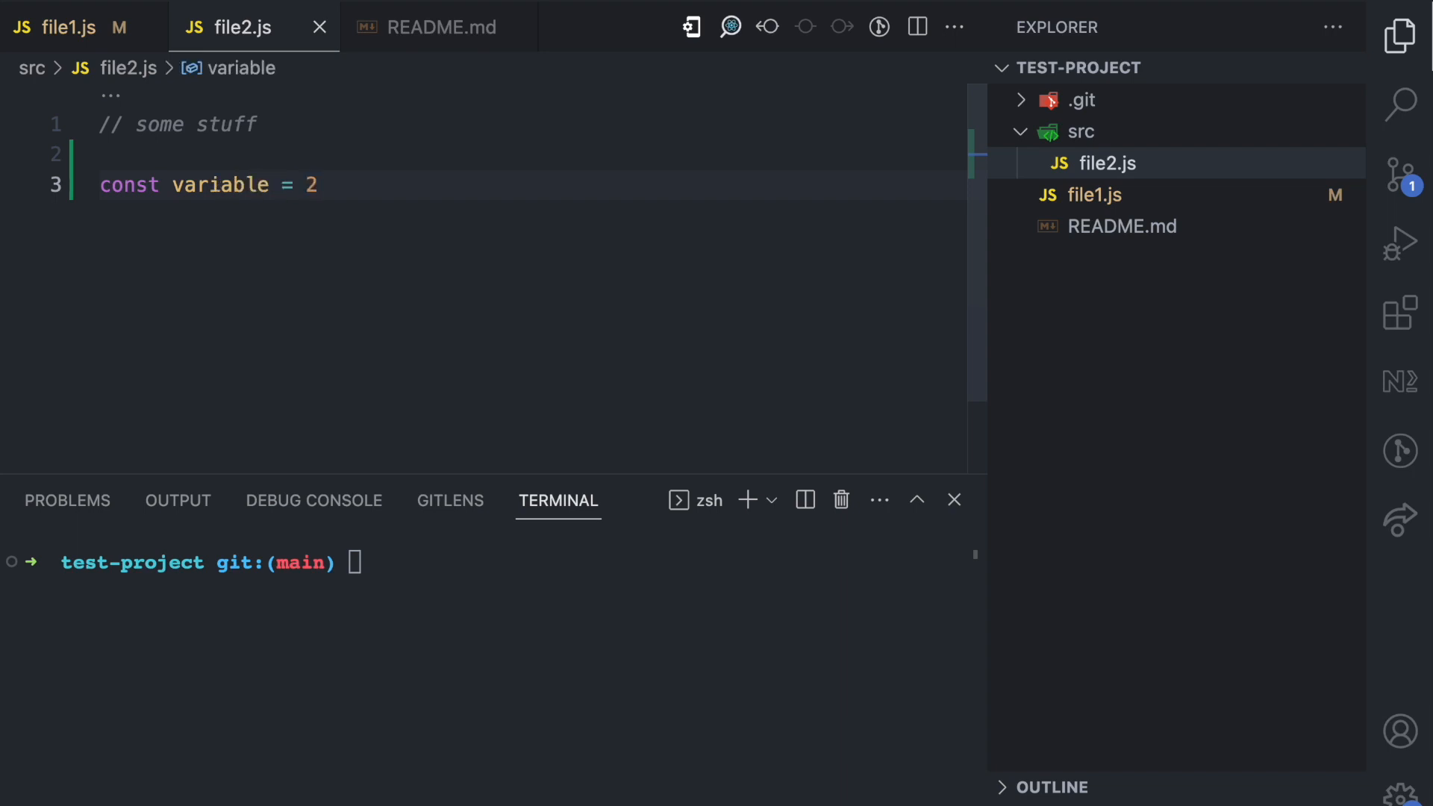
pyautogui.click(1121, 225)
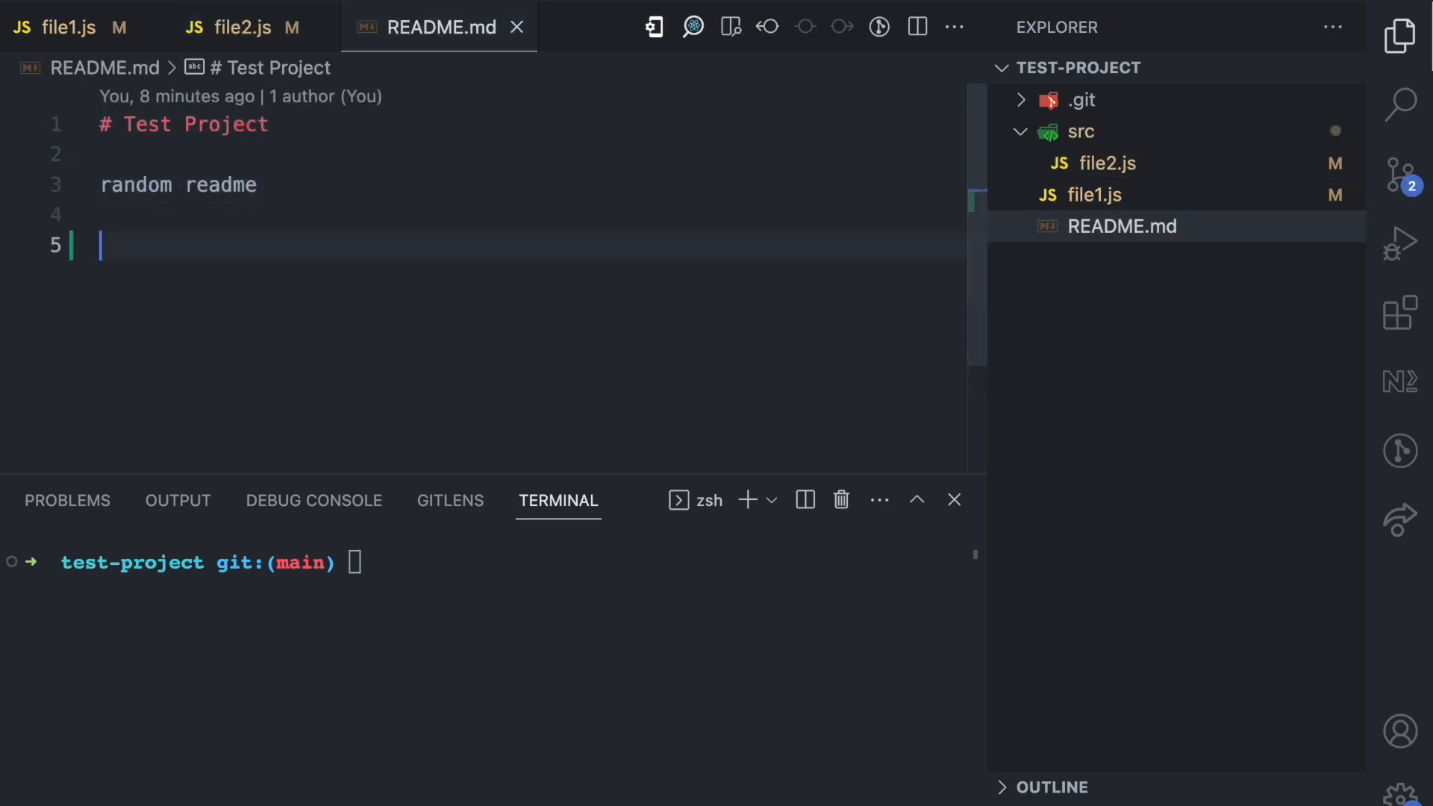
pyautogui.write('more random stuff')
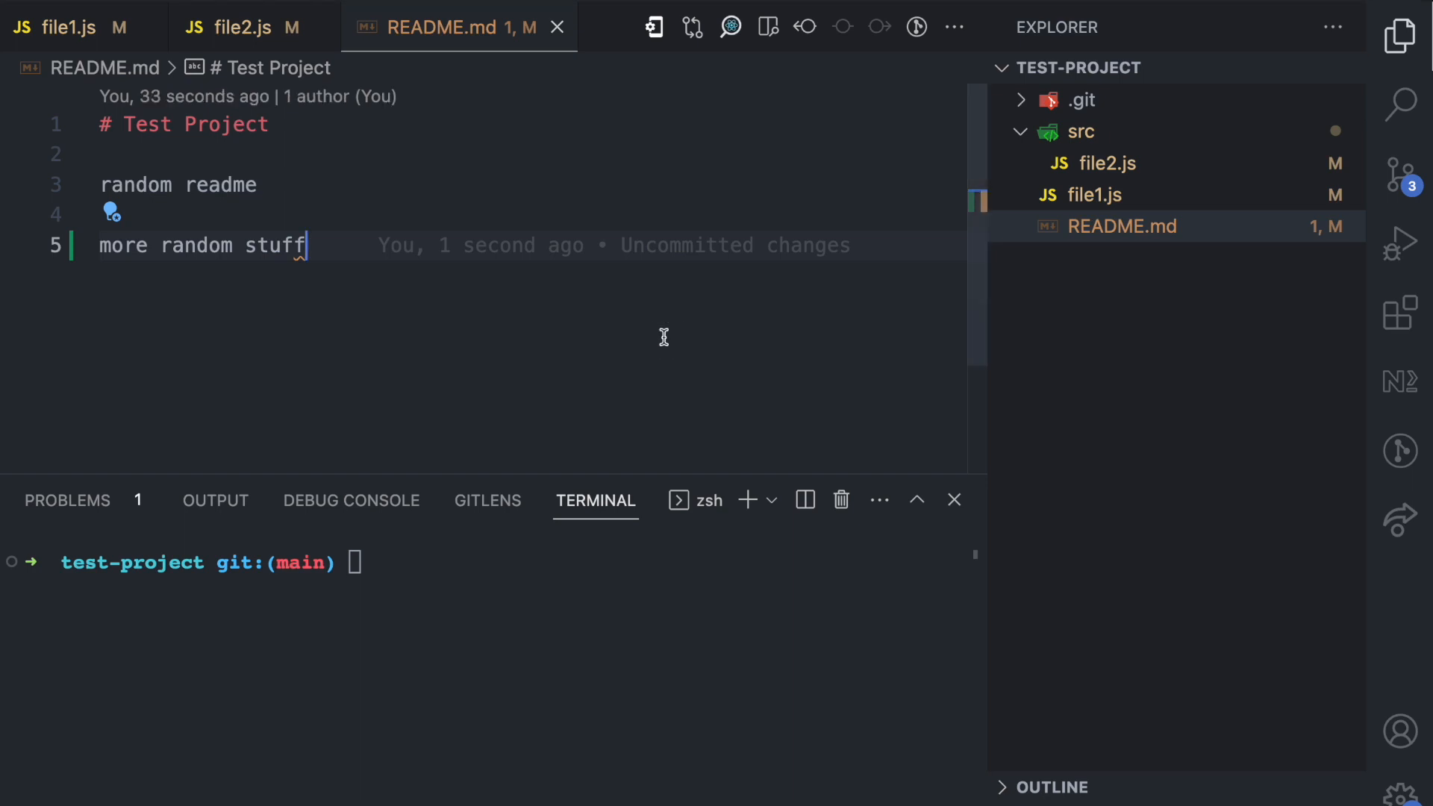
# Run git status, then attempt git commit -m "new stuff" with nothing staged.
pyautogui.write('git status')
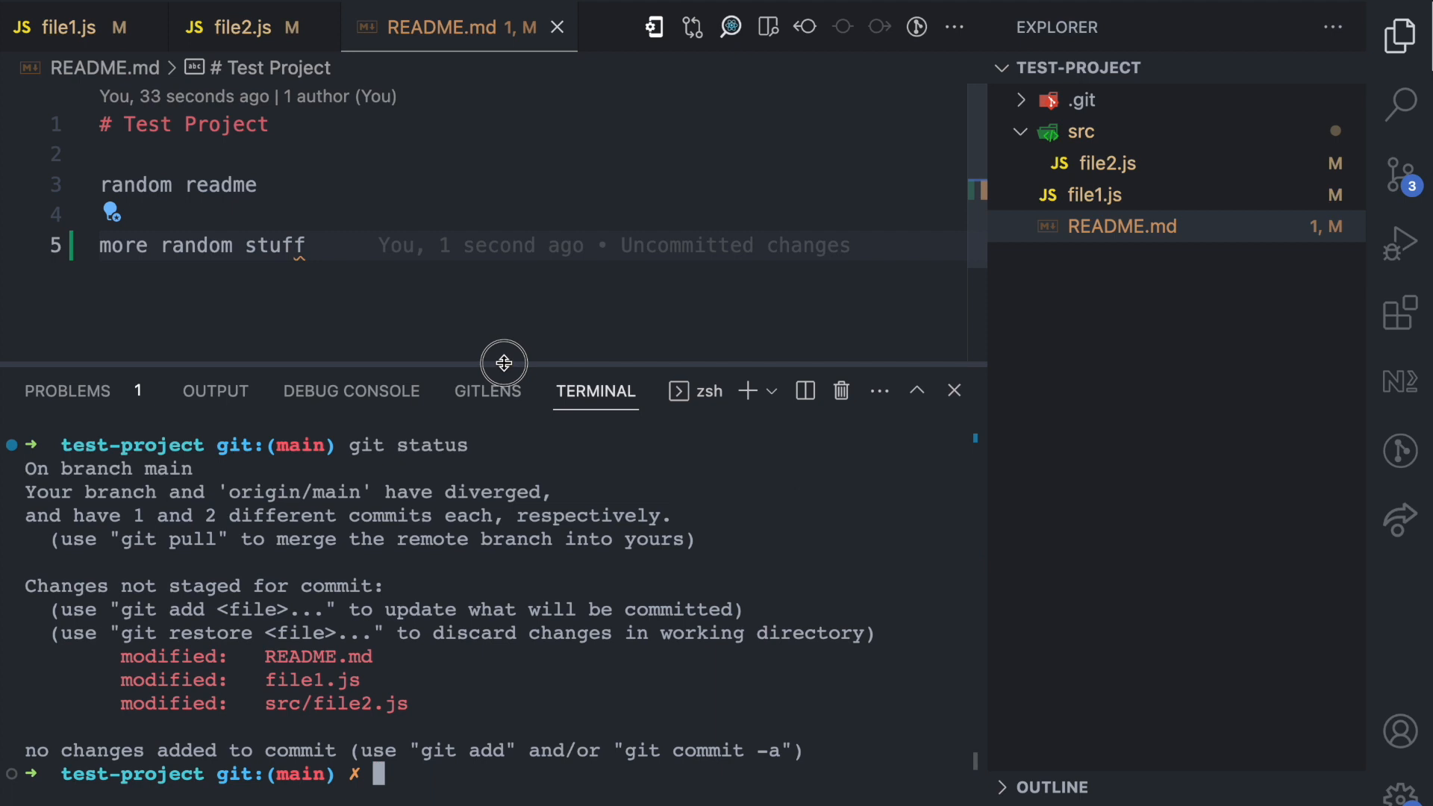
pyautogui.moveTo(25, 586)
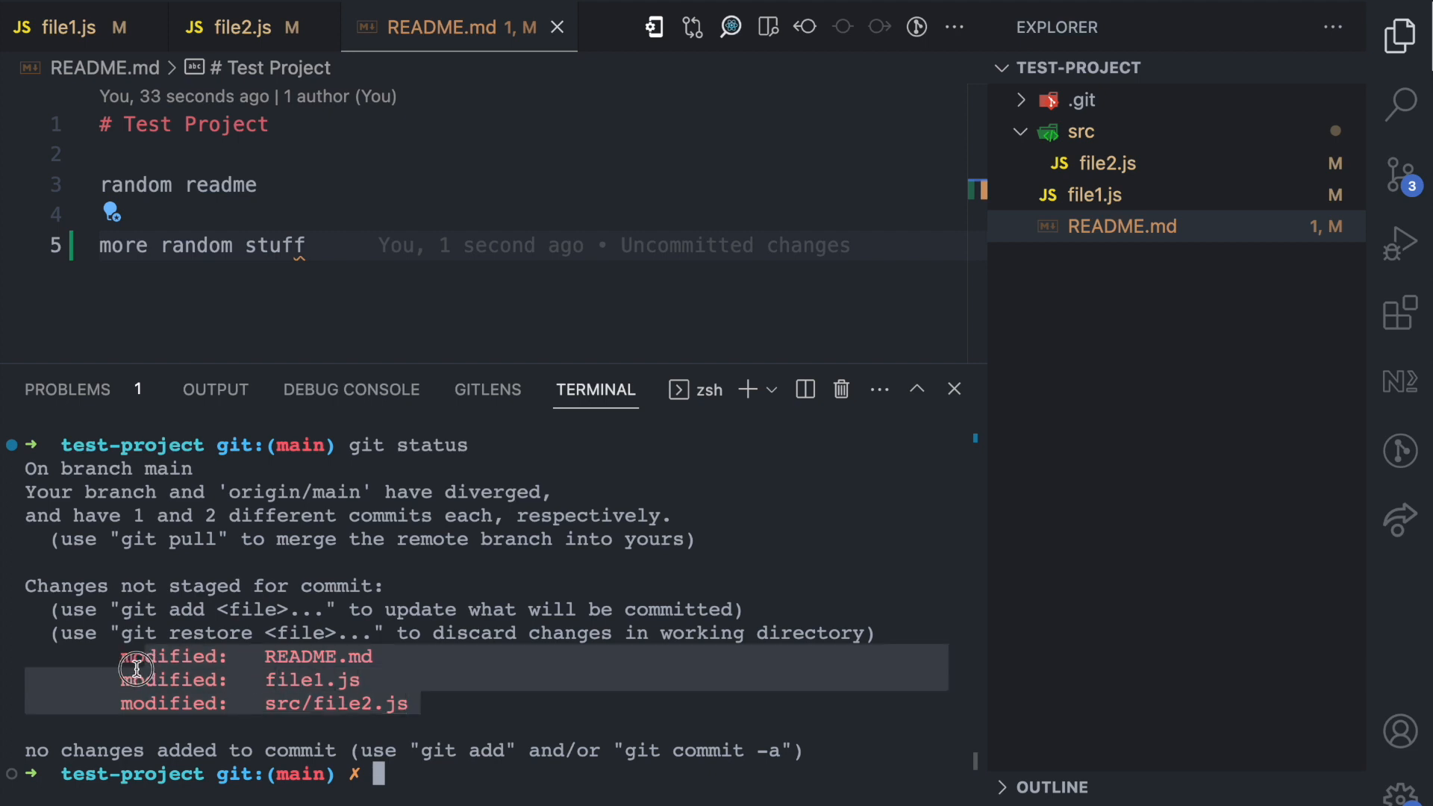
pyautogui.moveTo(242, 605)
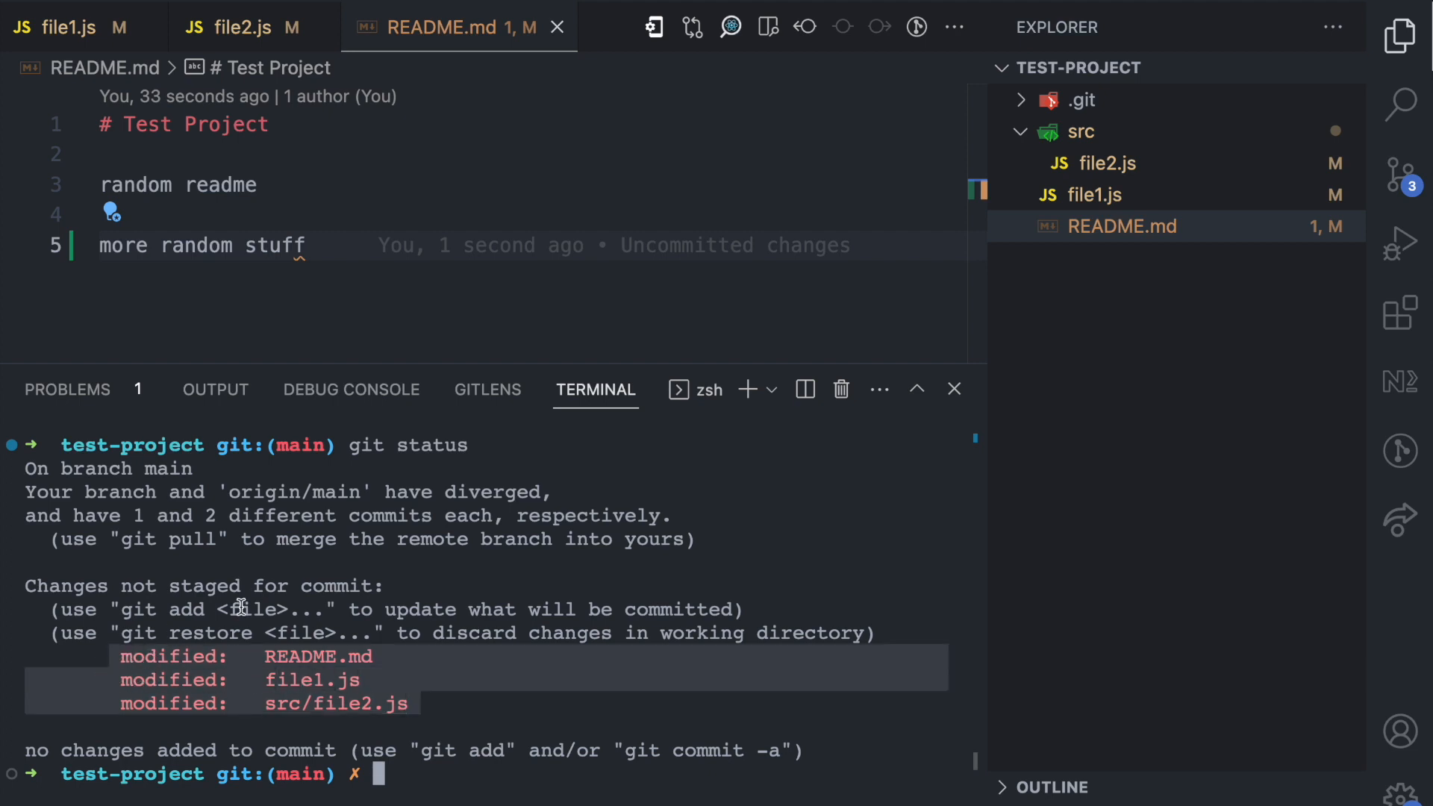
pyautogui.write('git com')
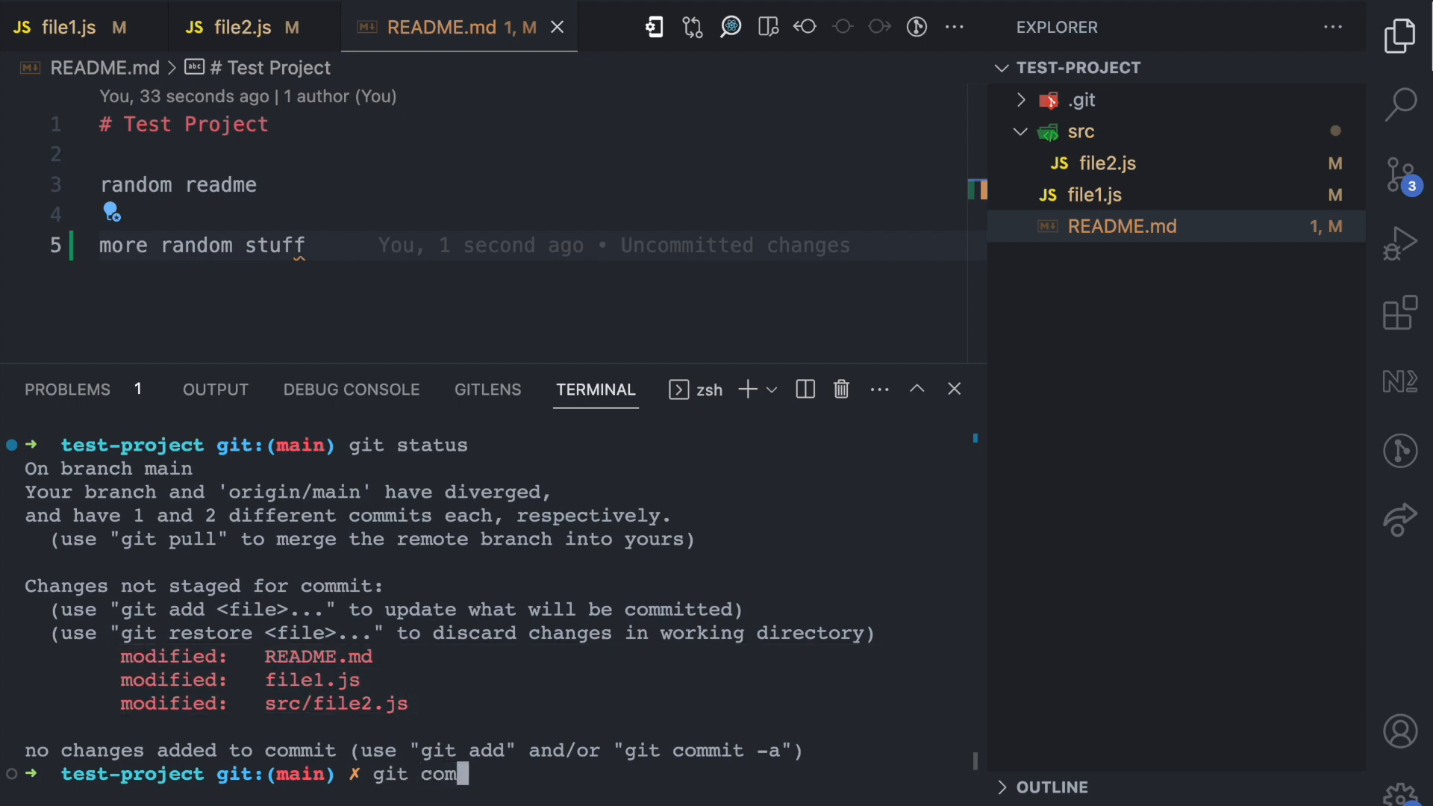
pyautogui.write('mit -m ""')
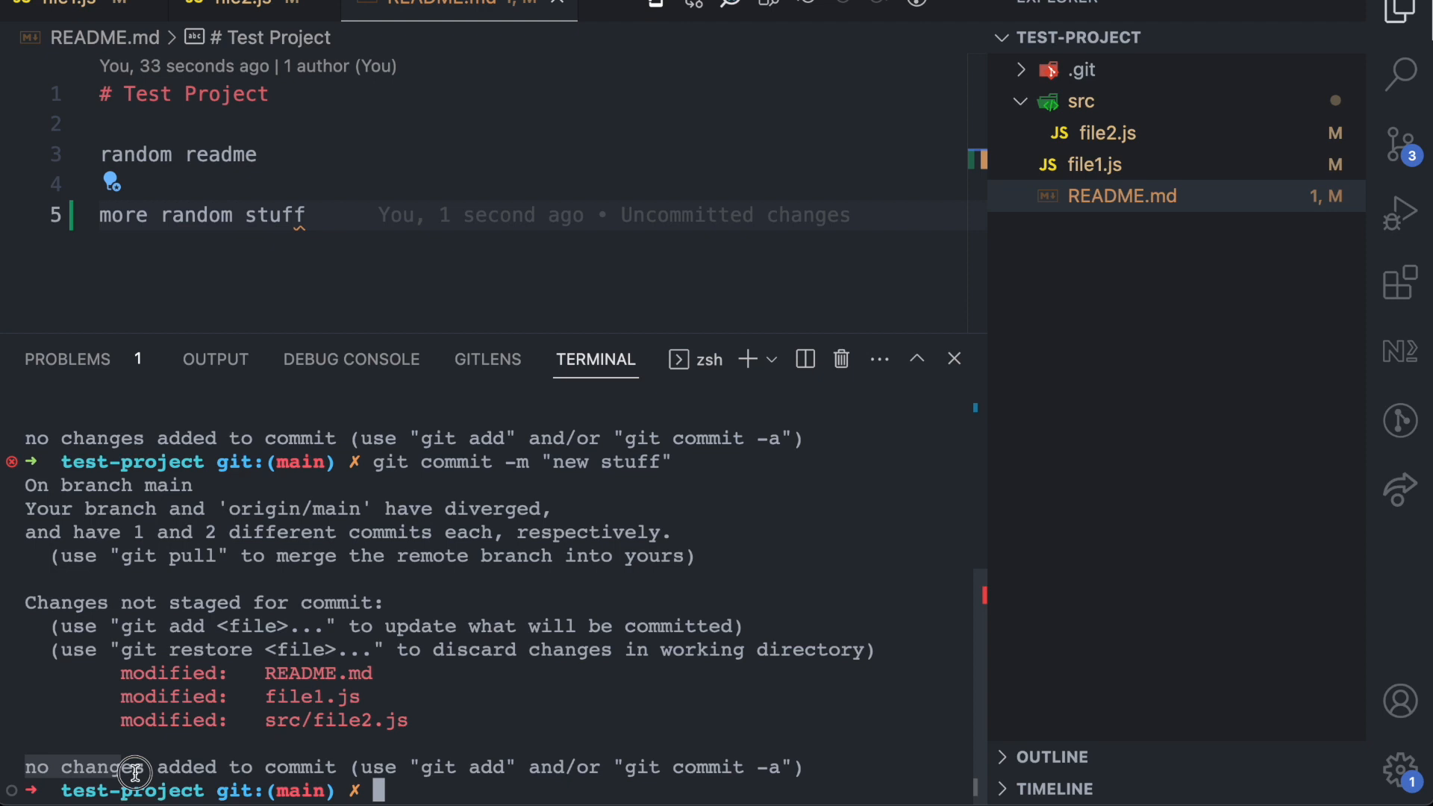
pyautogui.moveTo(335, 765)
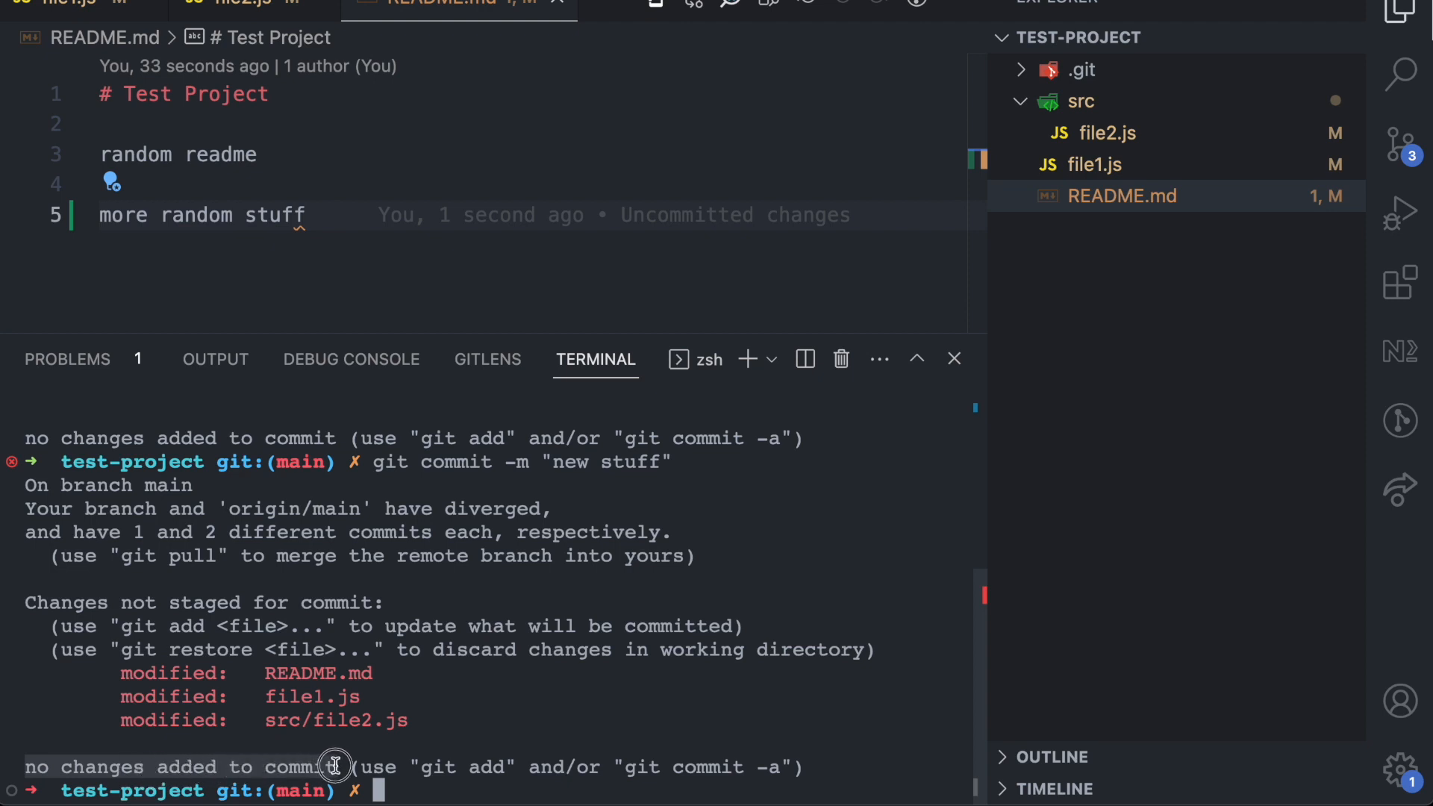
pyautogui.moveTo(520, 708)
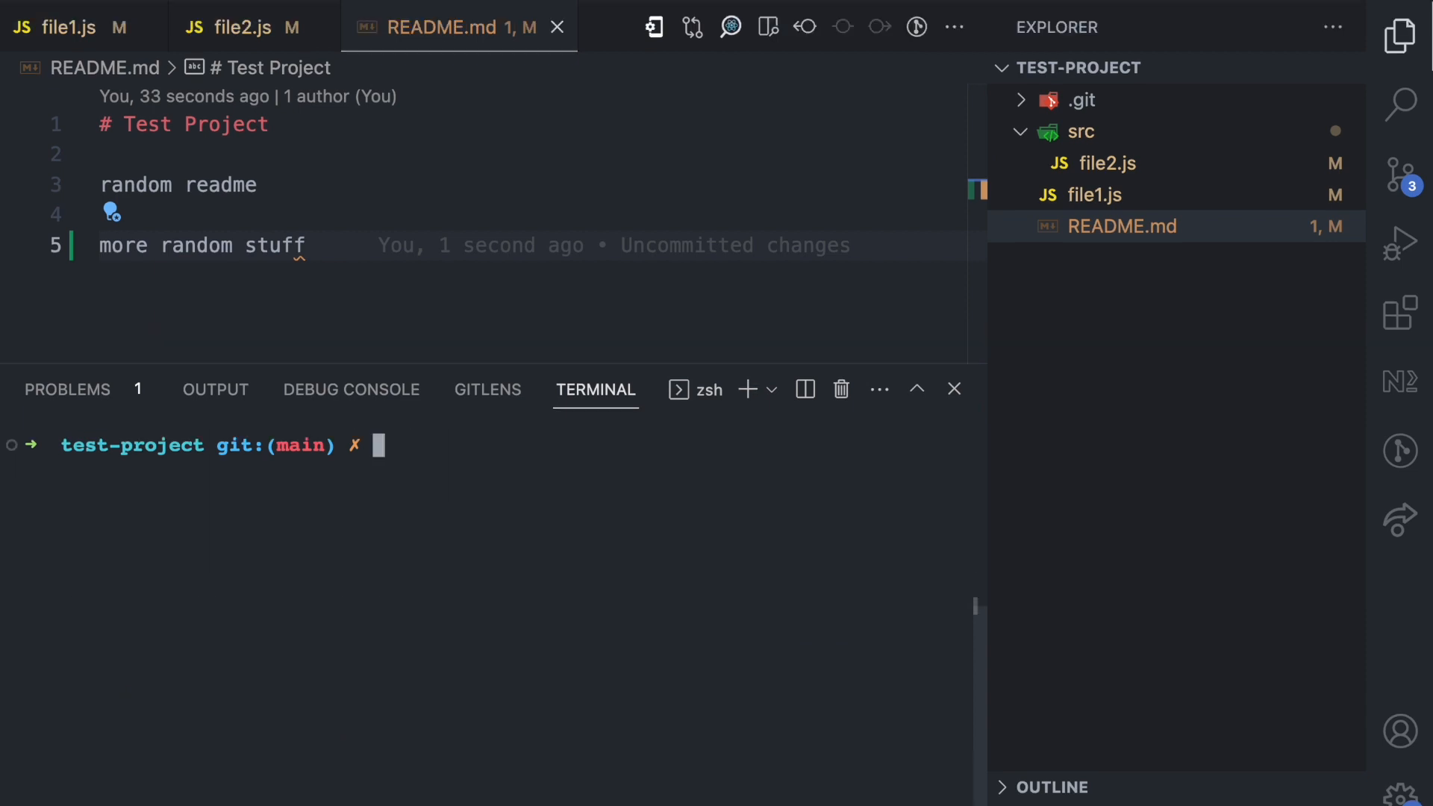
# Stage file1.js with git add and highlight it in the status output.
pyautogui.write('git add')
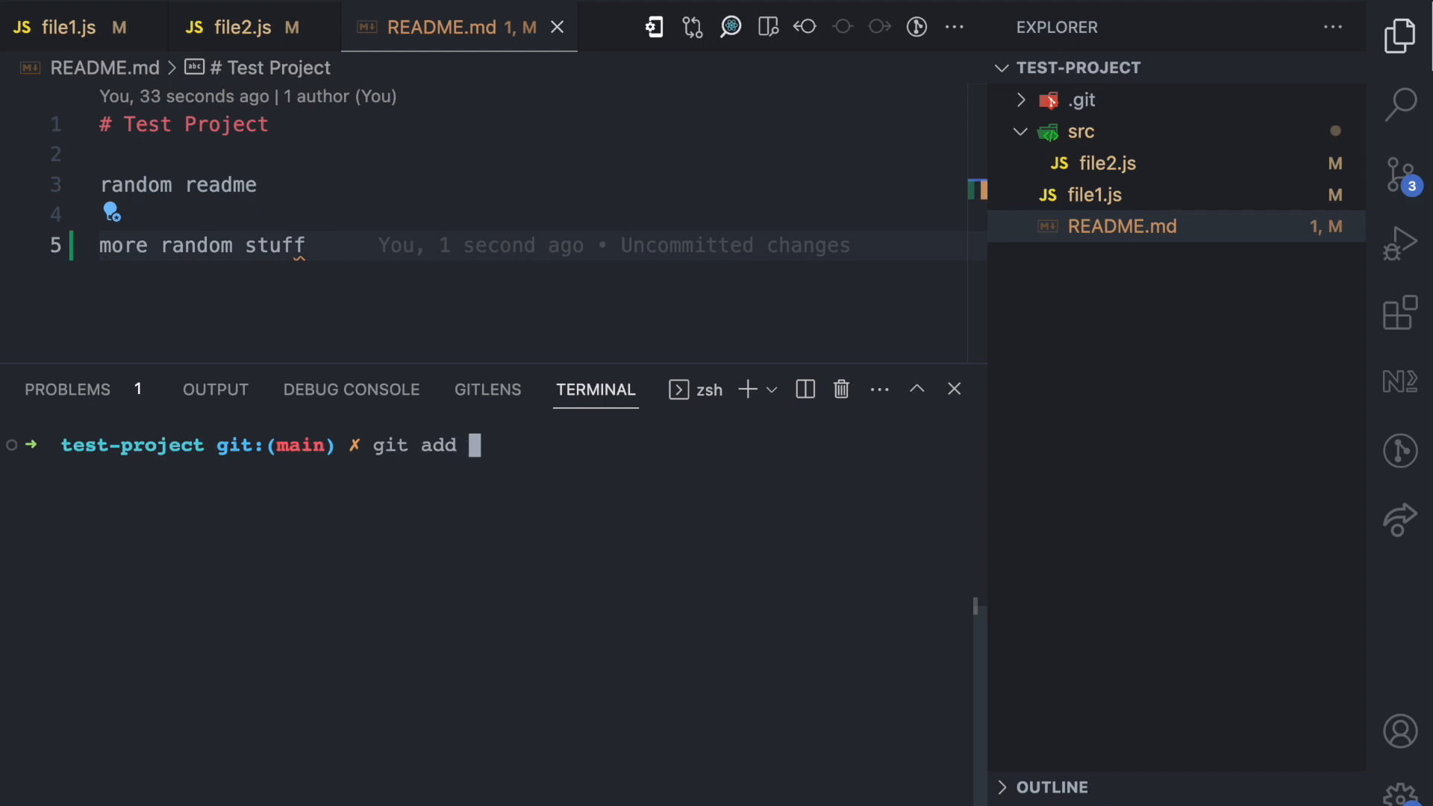
pyautogui.write('file1')
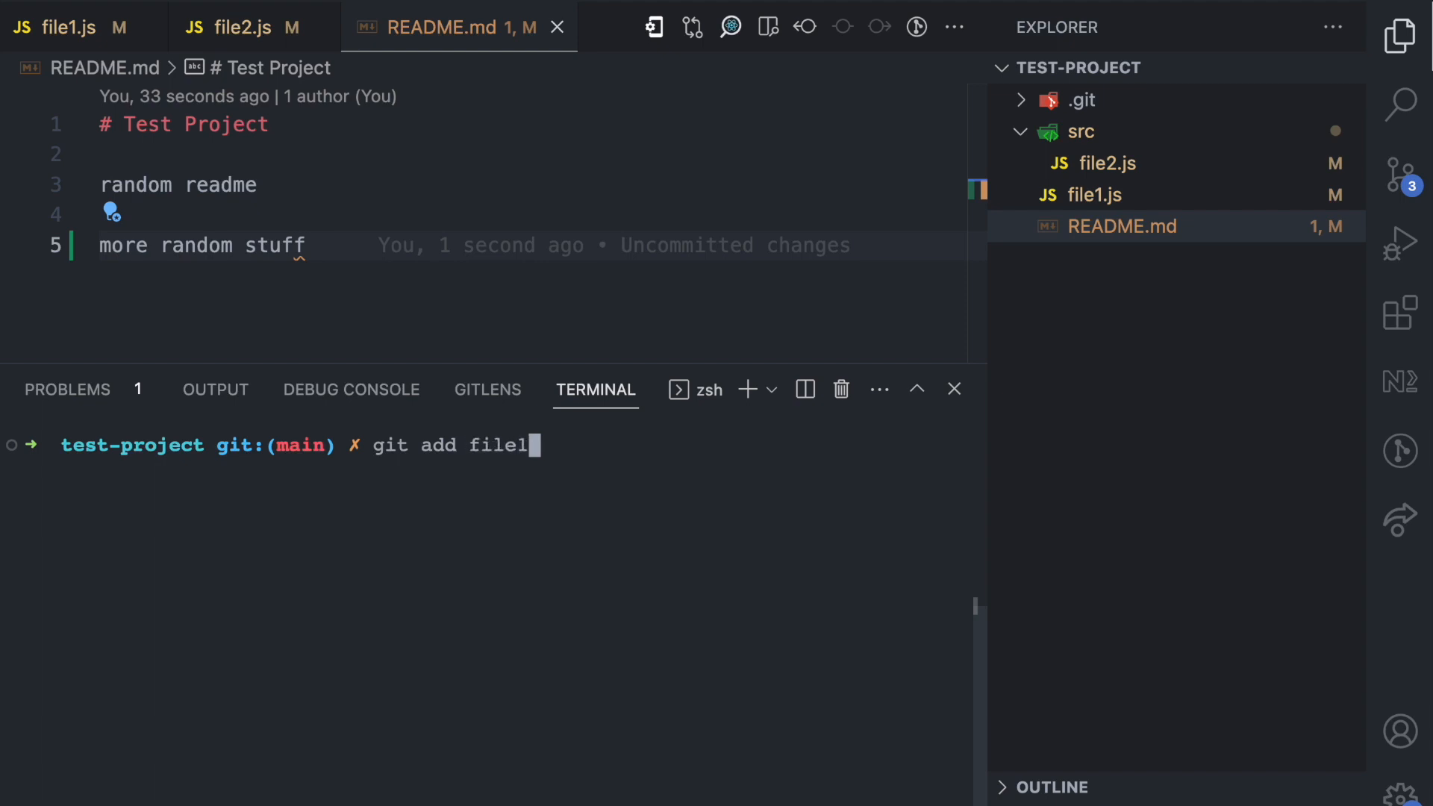
pyautogui.write('git status')
pyautogui.press('Return')
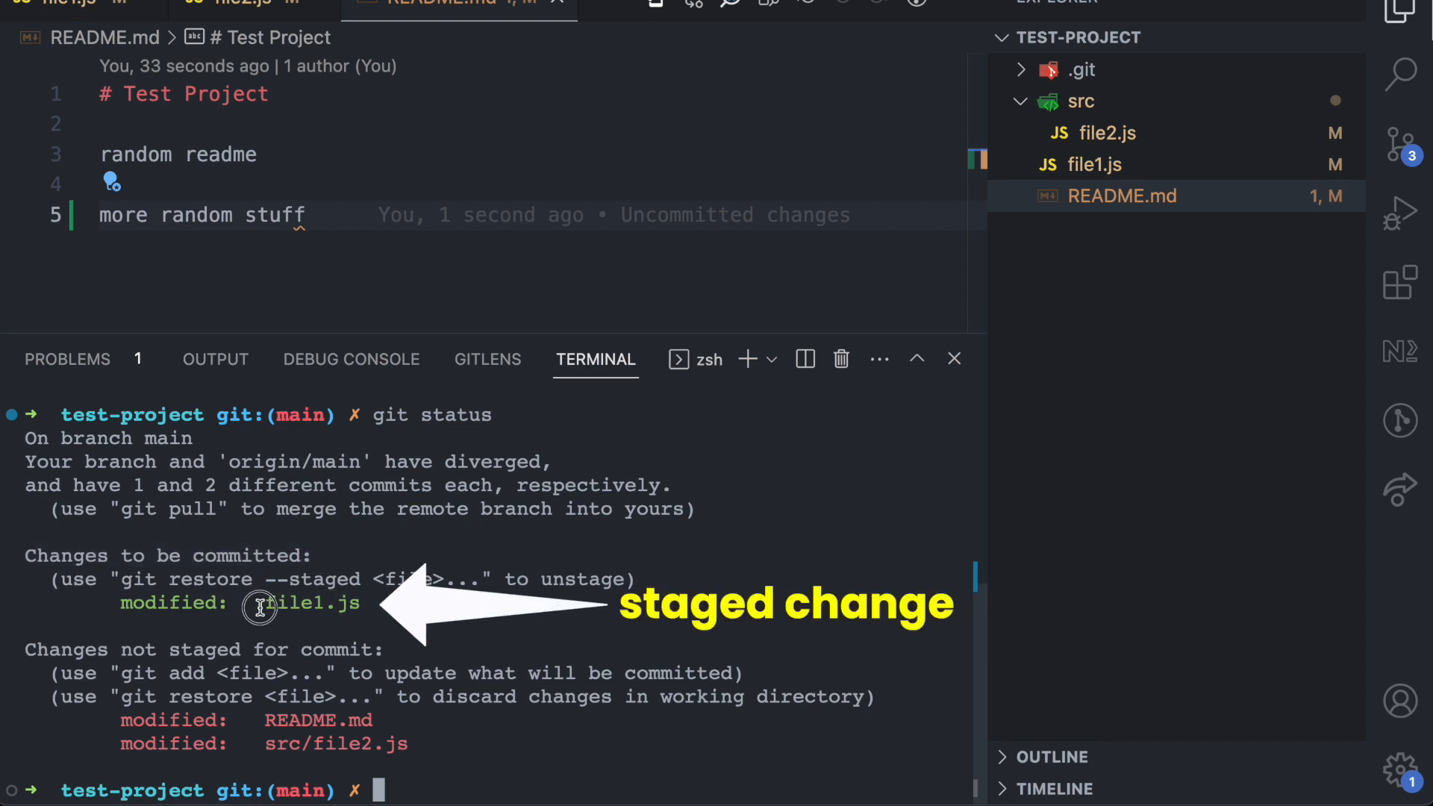
pyautogui.doubleClick(310, 602)
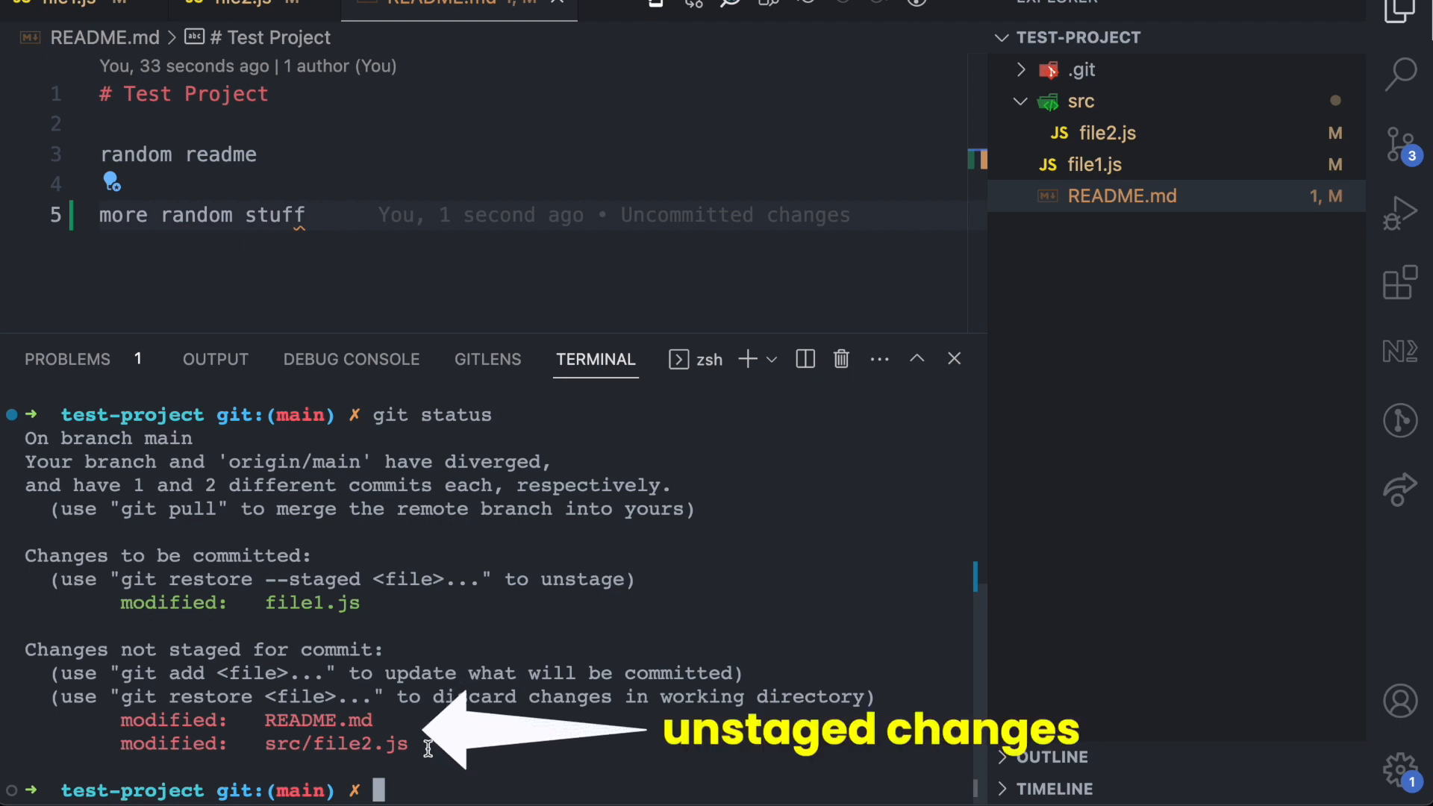
# Stage src/file2.js with git add, then begin typing a git commit command.
pyautogui.write('git commit')
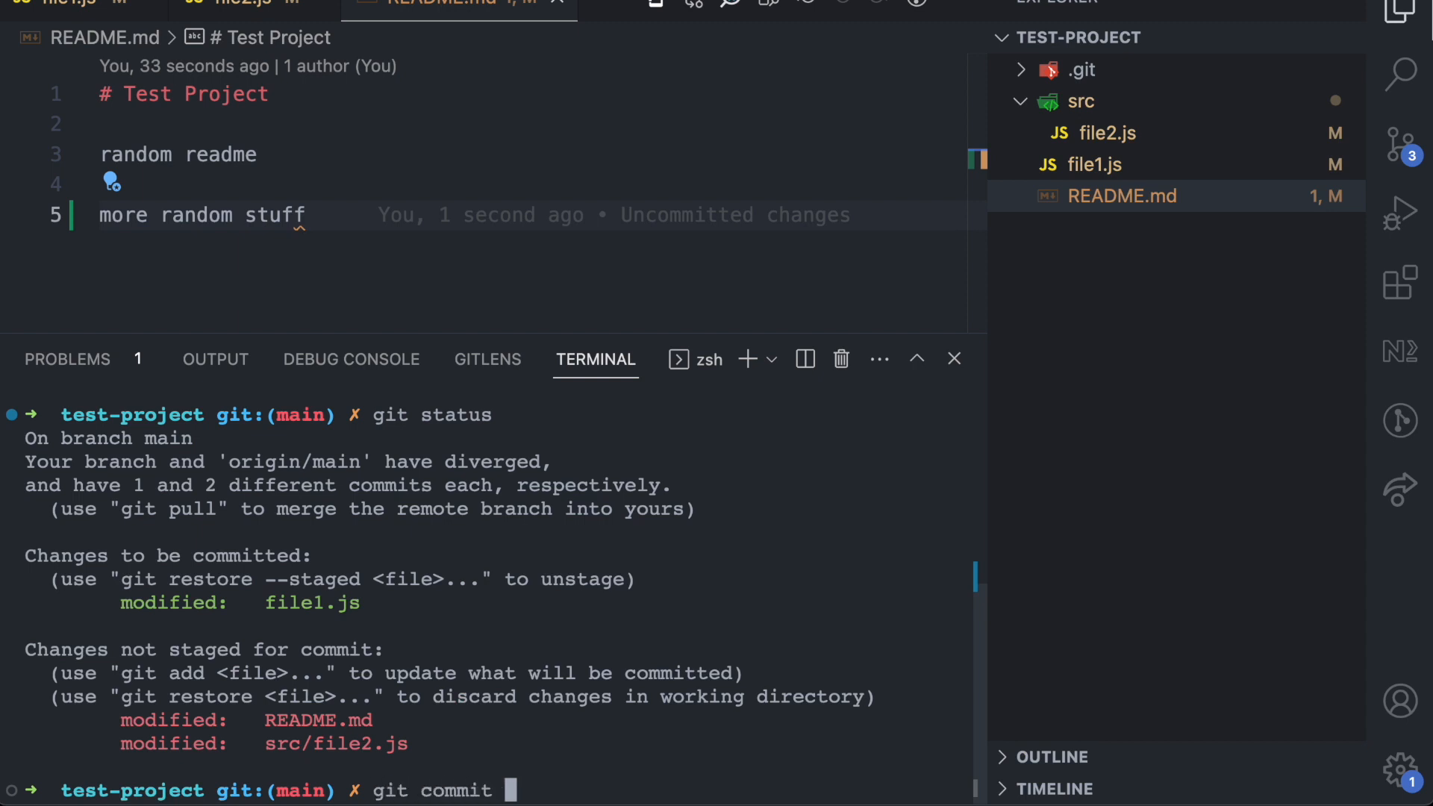
pyautogui.write('-m')
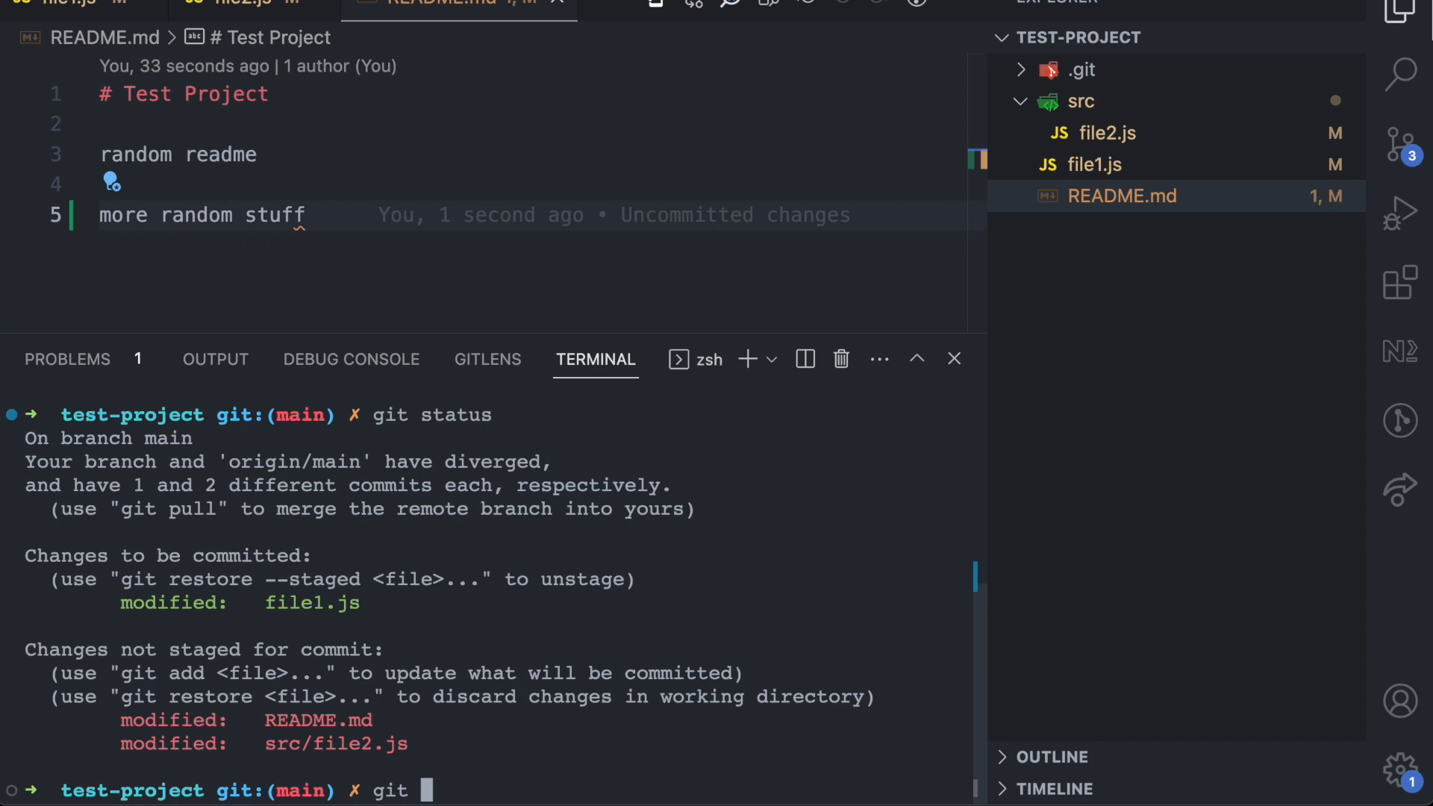
pyautogui.write('a')
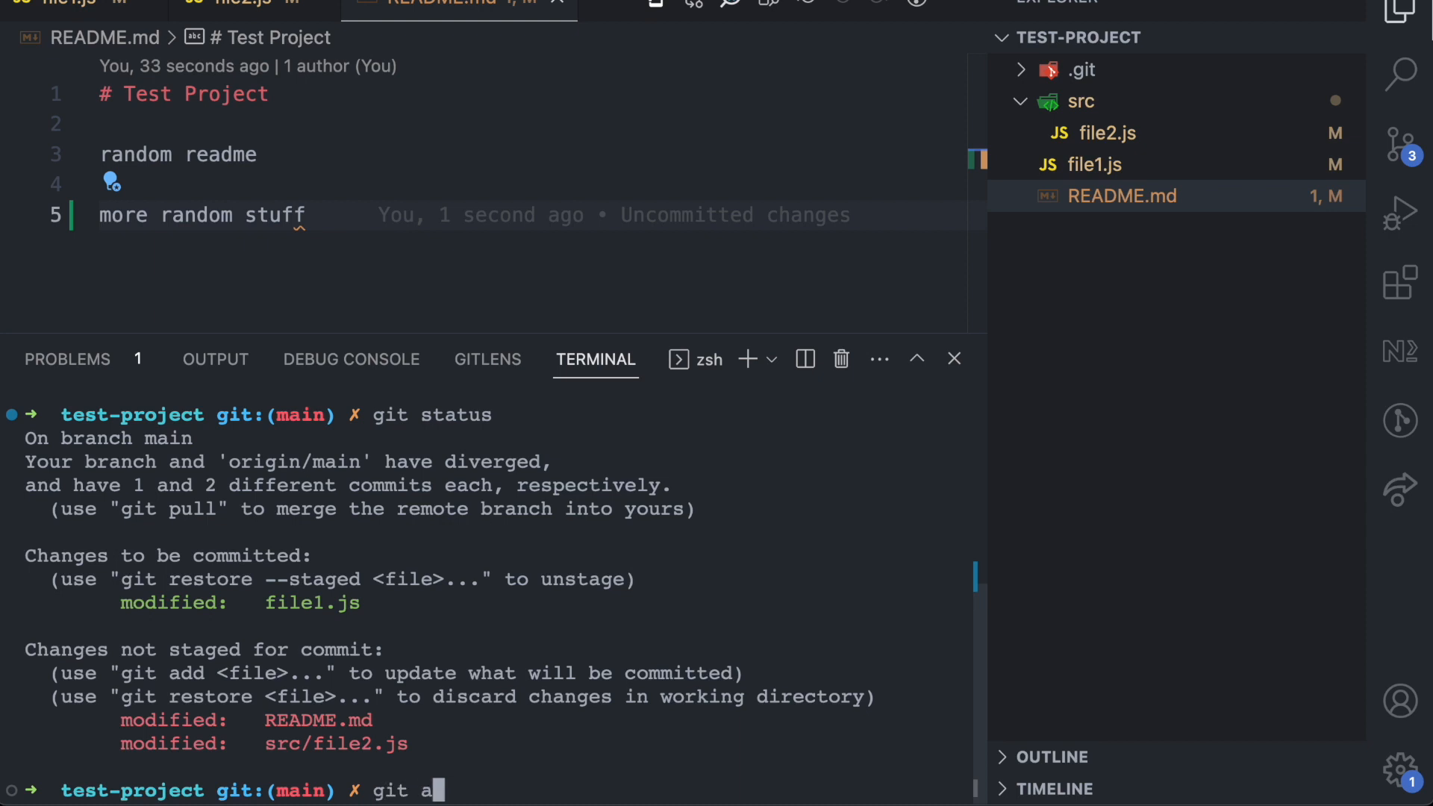
pyautogui.write('dd src/file2')
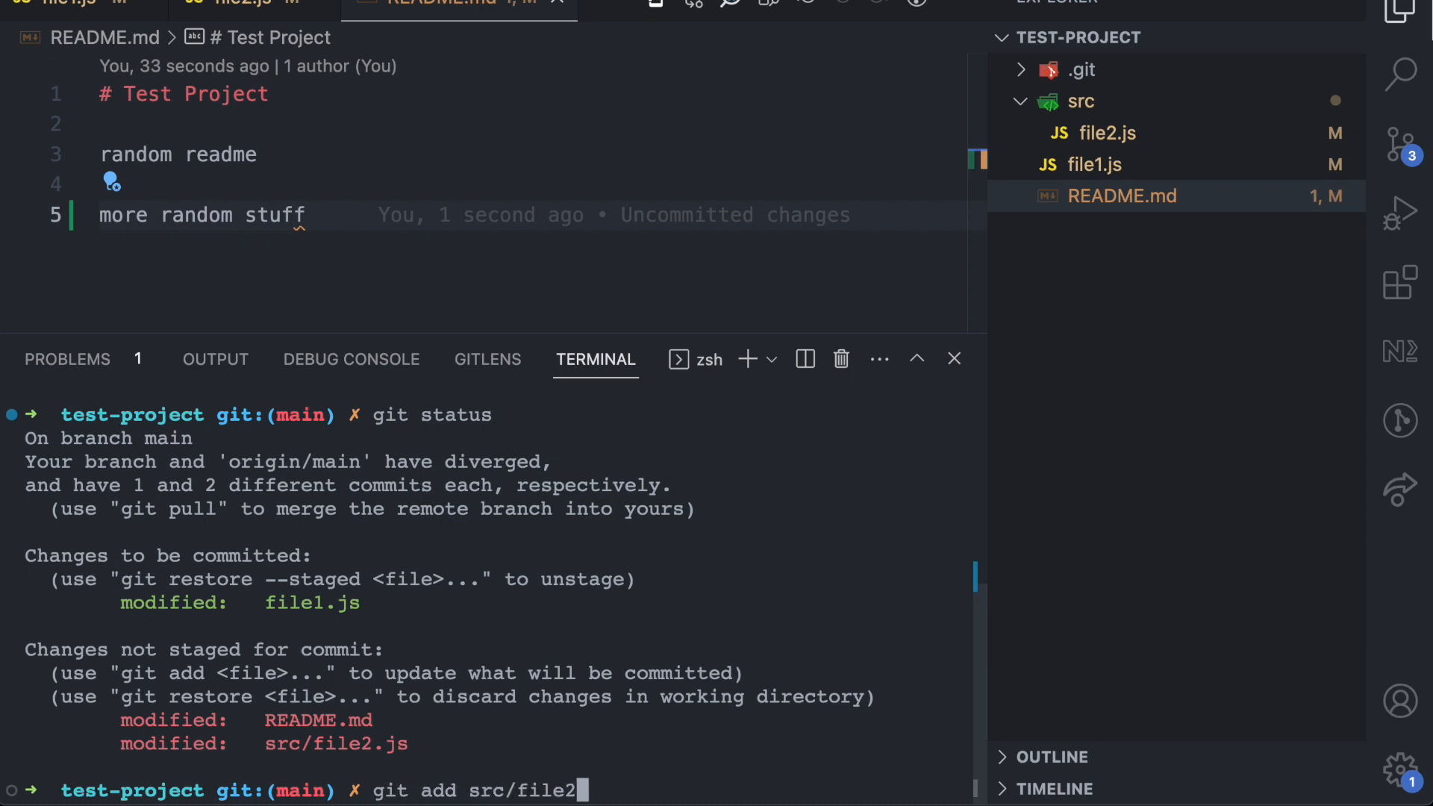
pyautogui.press('Return')
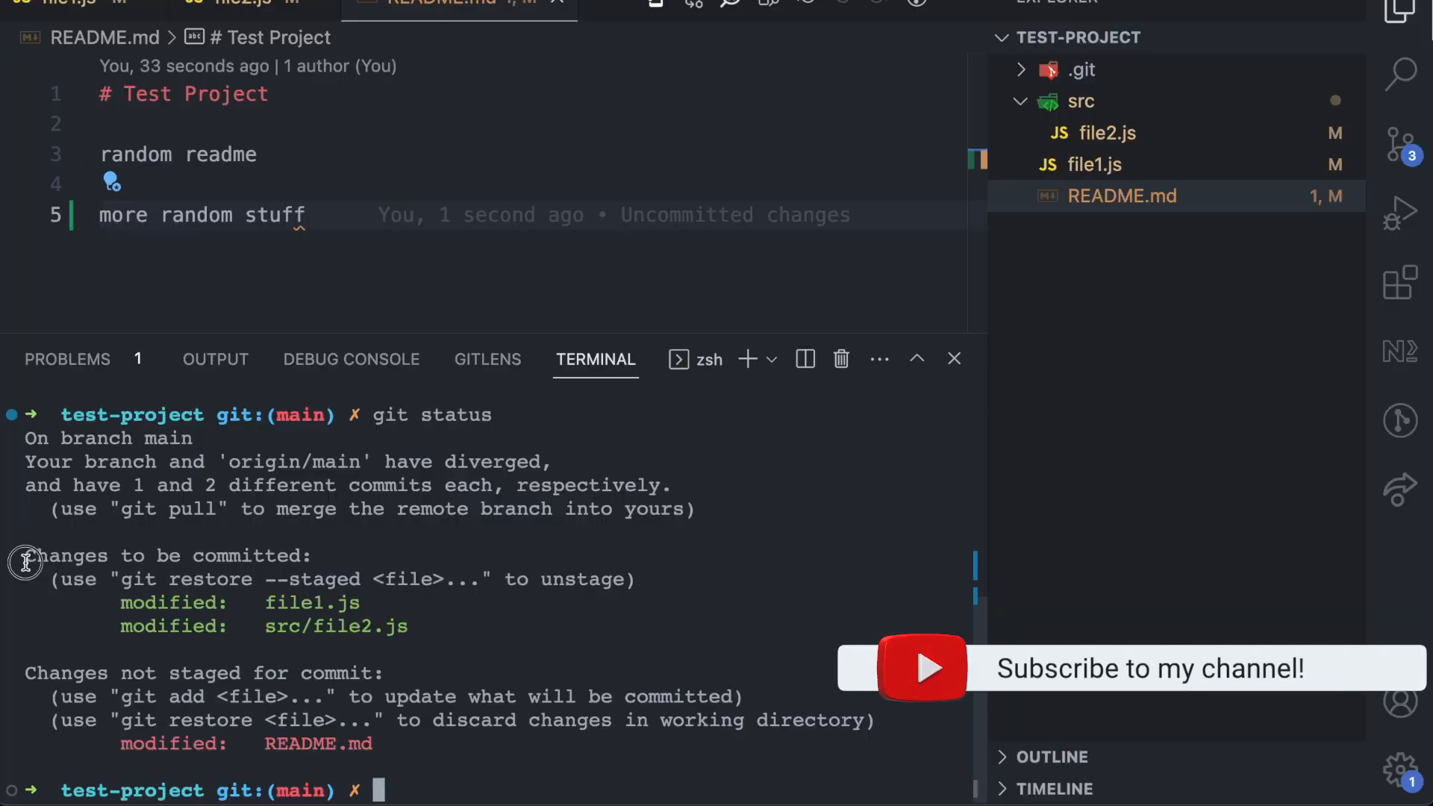
pyautogui.moveTo(265, 610)
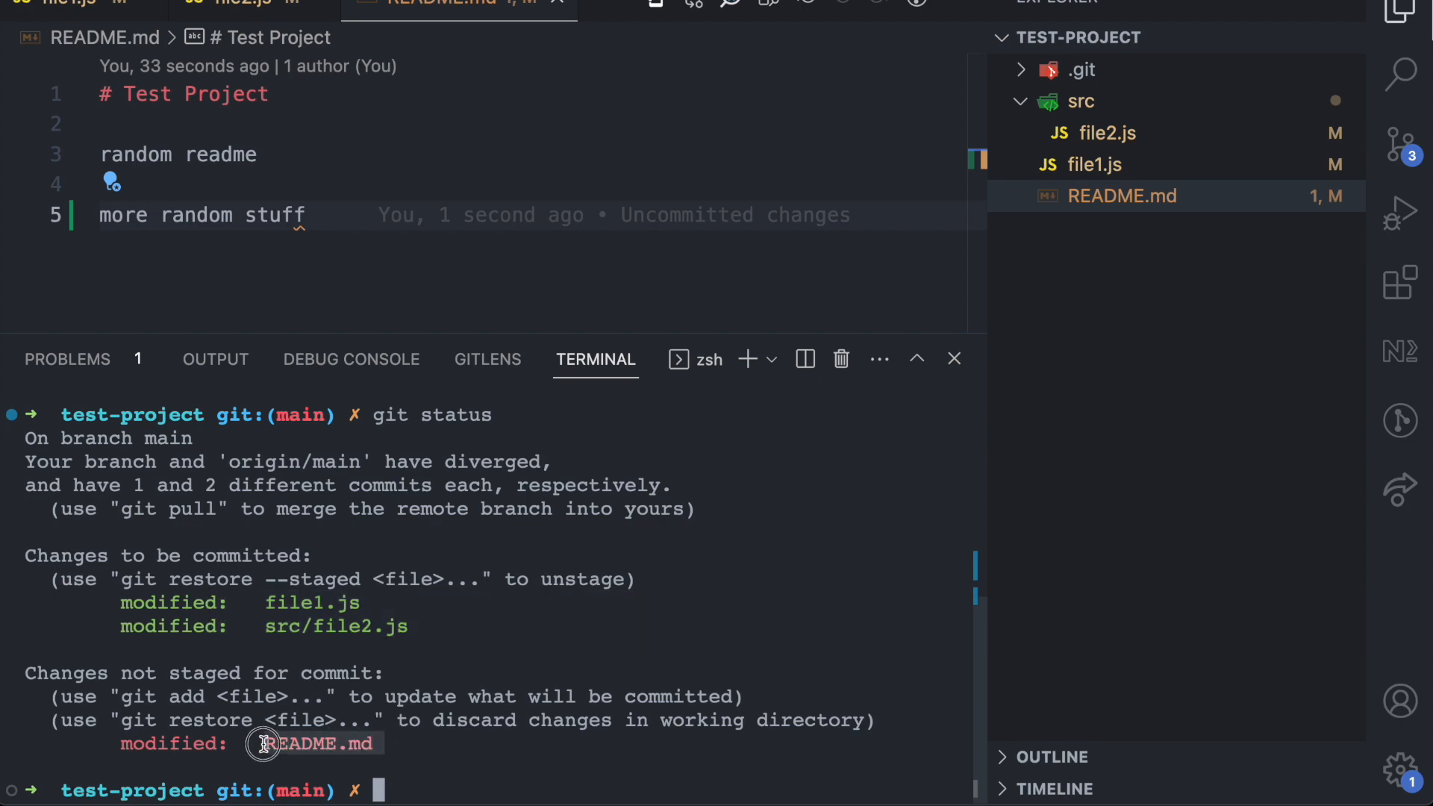
pyautogui.write('git comm')
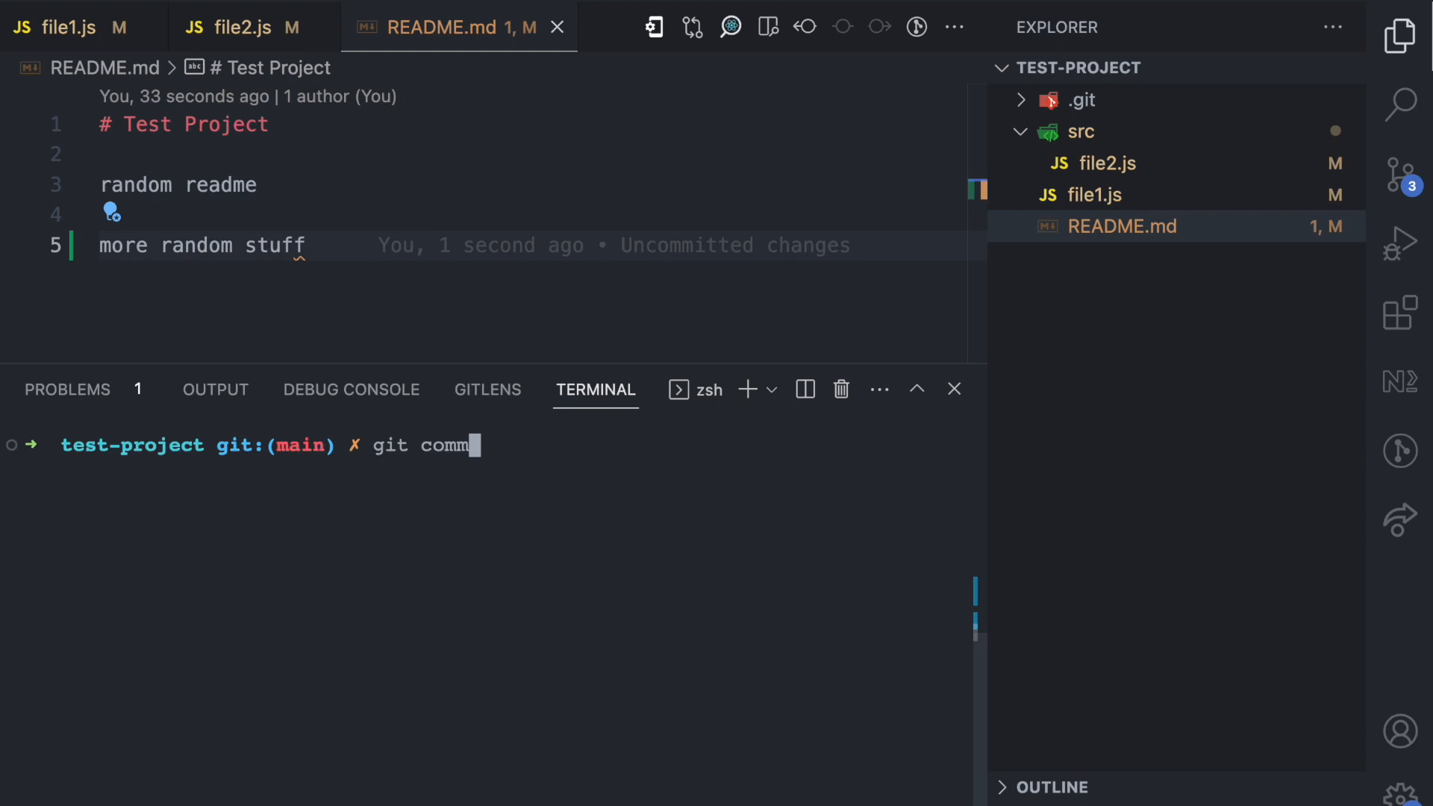
# Commit the staged files as 'new stuff', then select the new commit's hash in git log.
pyautogui.write('it -')
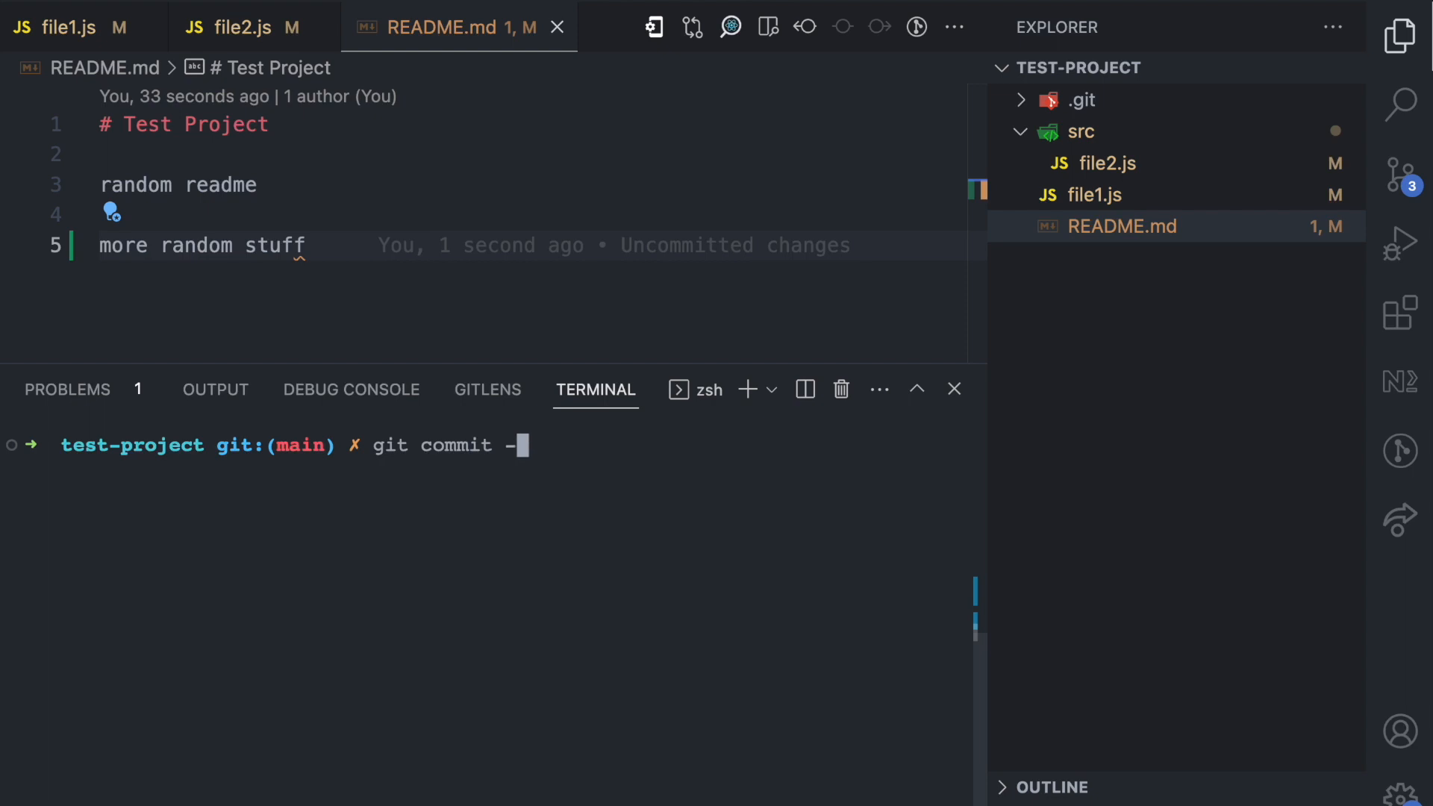
pyautogui.write('m "nbe"')
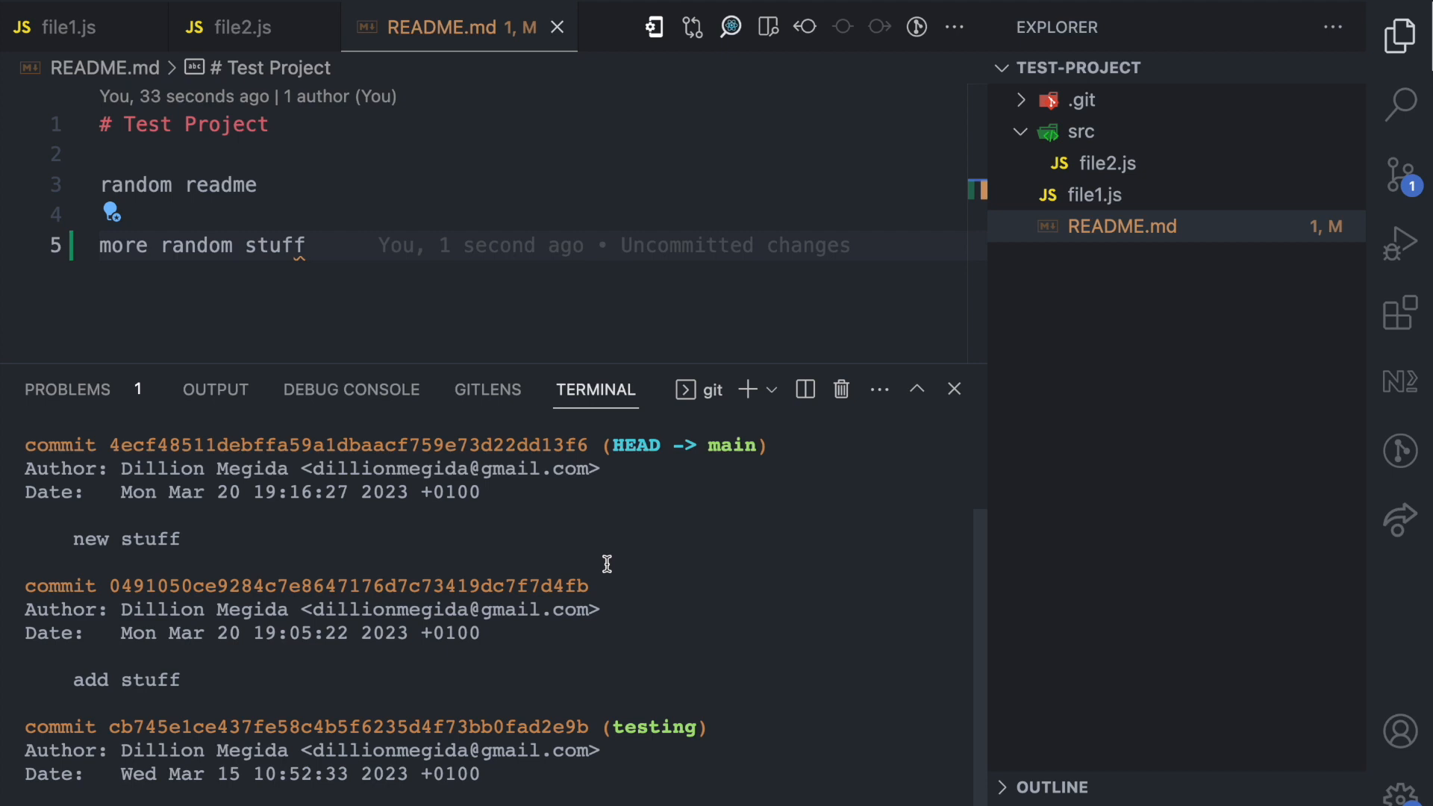
pyautogui.doubleClick(146, 538)
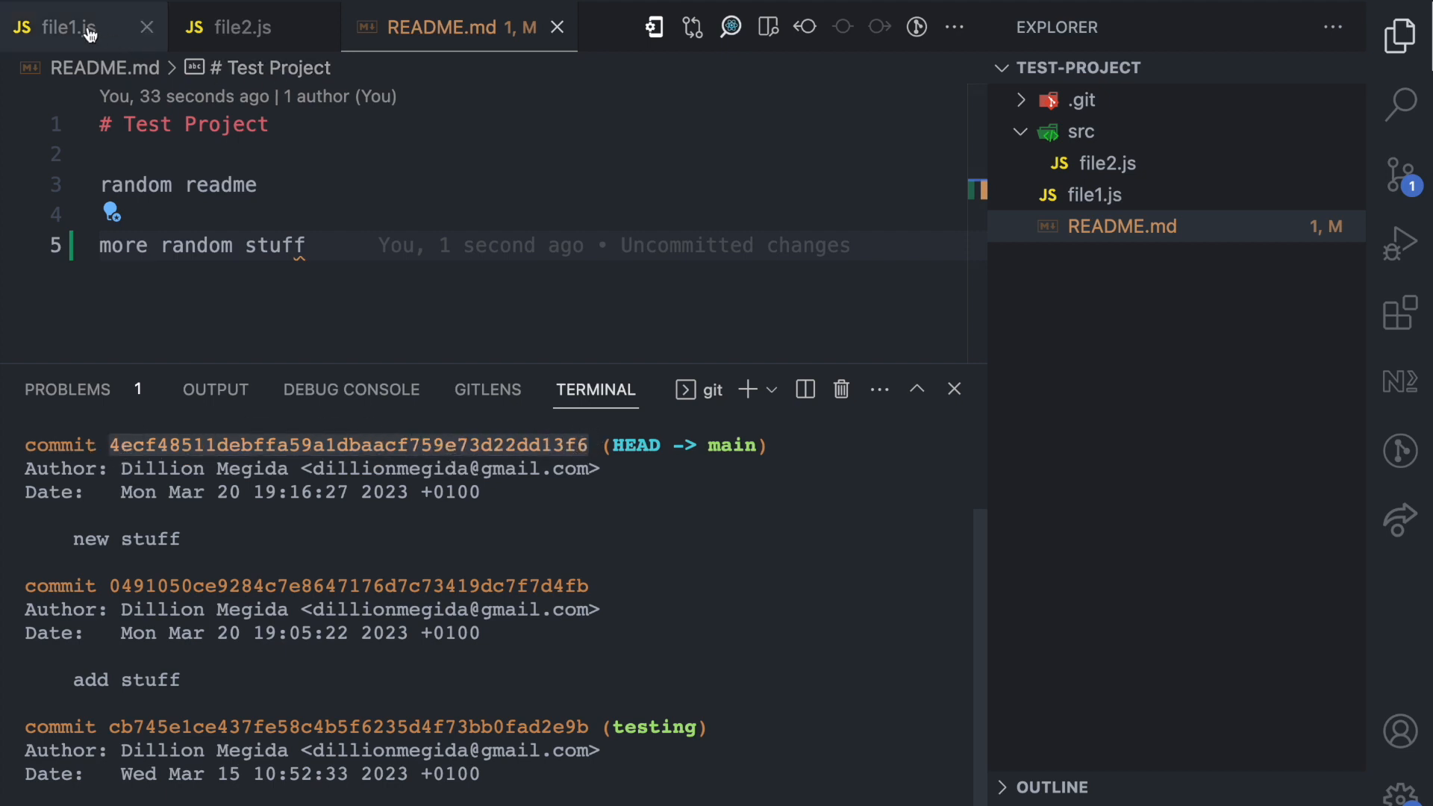
pyautogui.click(57, 27)
pyautogui.write('git stat')
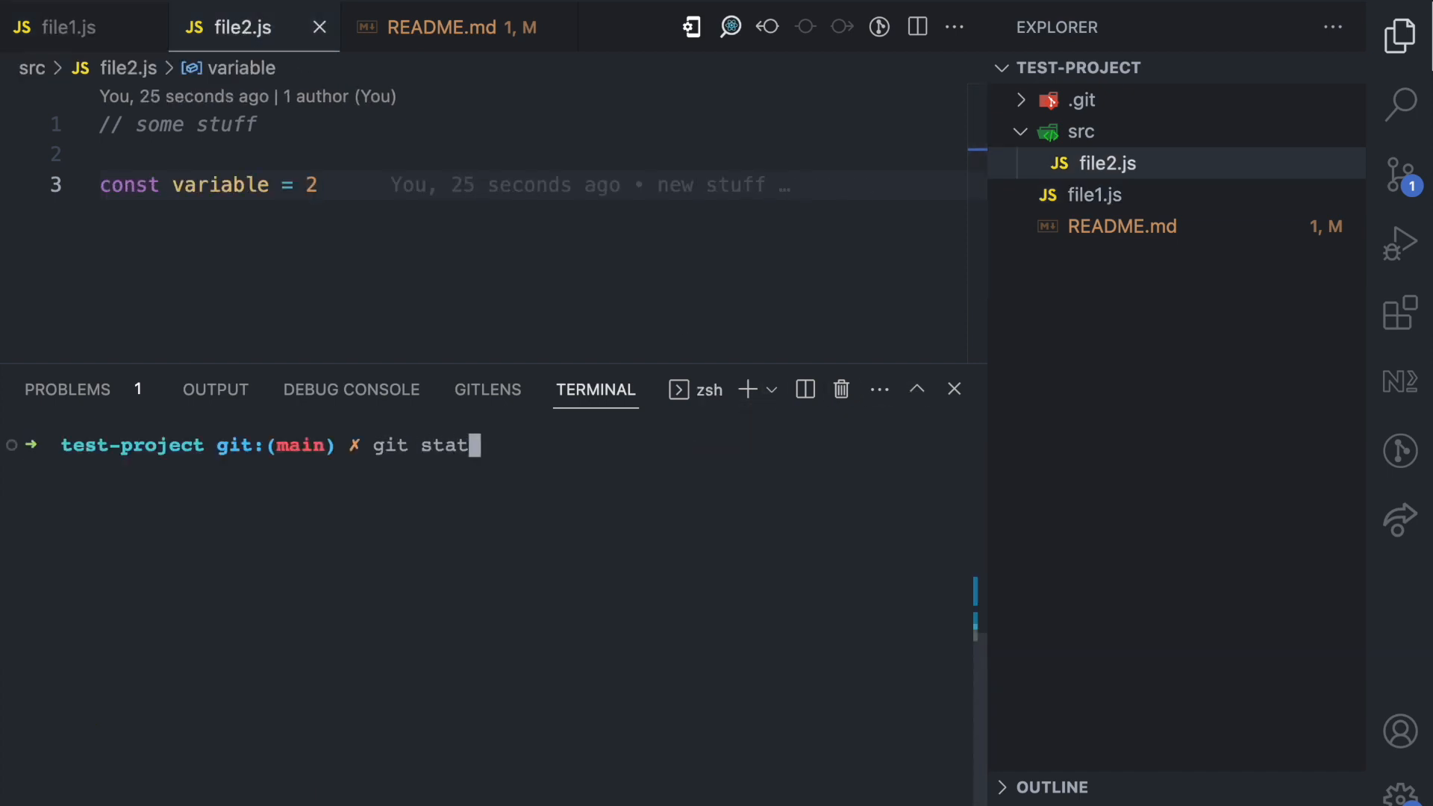
# Run git status, showing README.md unstaged and main diverged from origin/main by 2 commits.
pyautogui.press('Return')
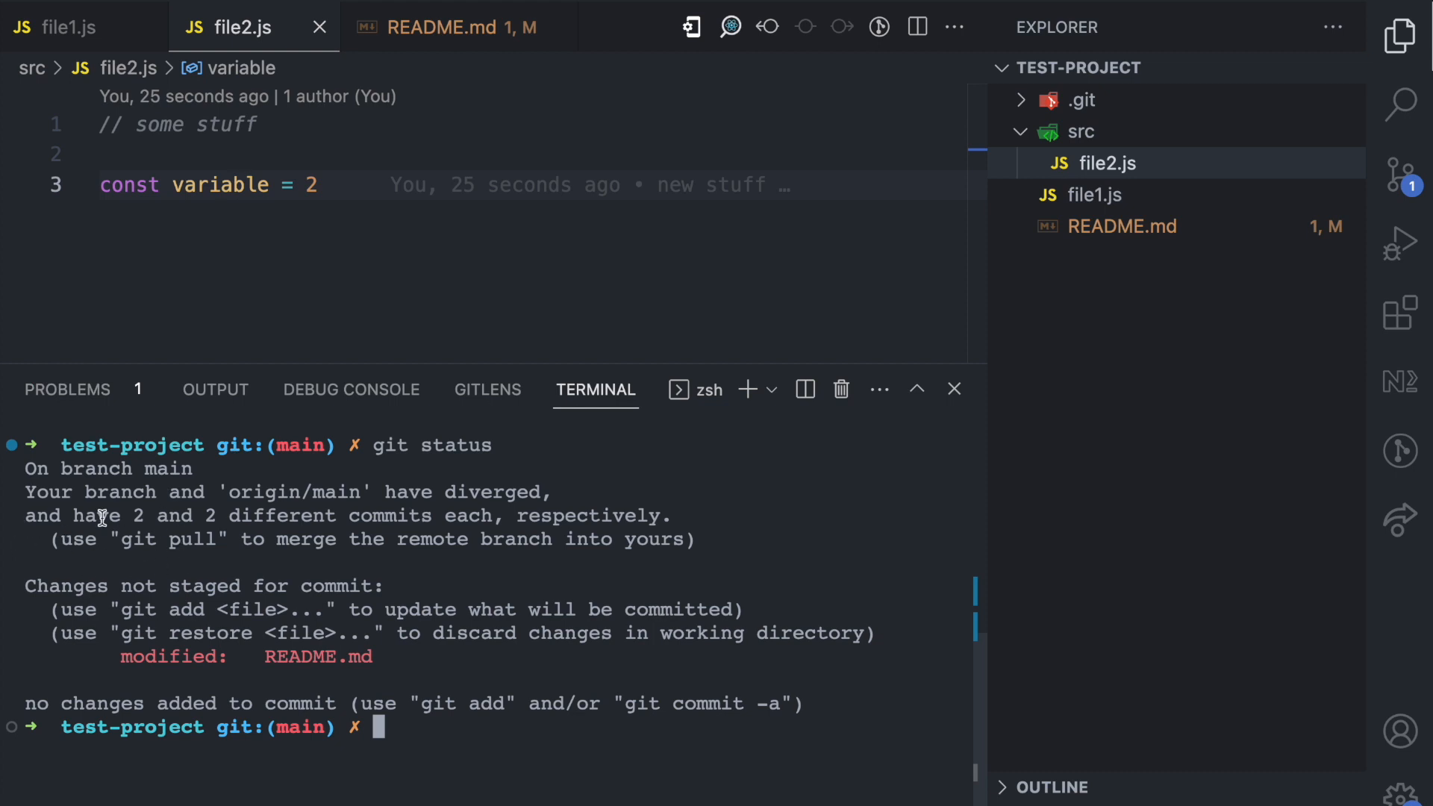
pyautogui.moveTo(263, 663)
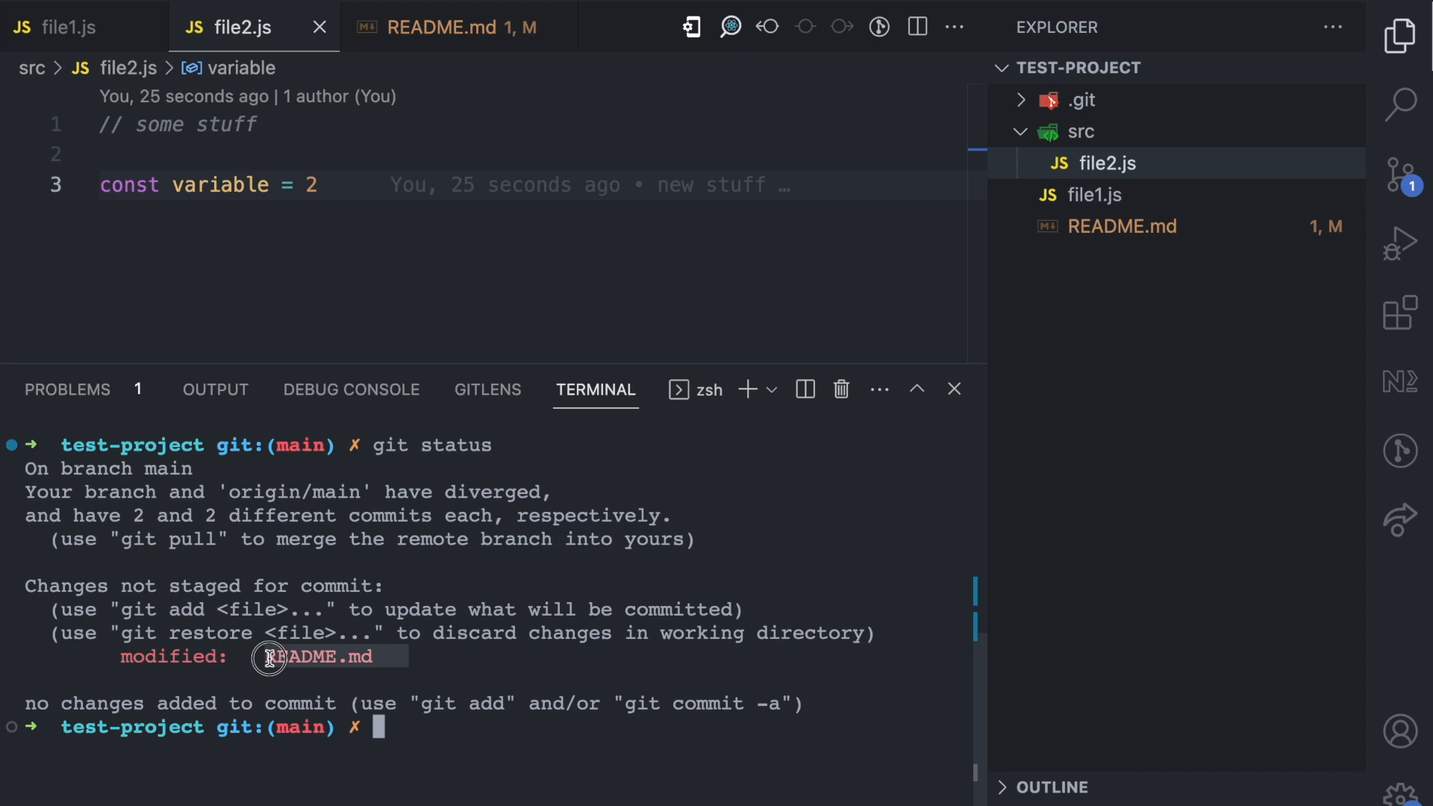
pyautogui.moveTo(269, 656)
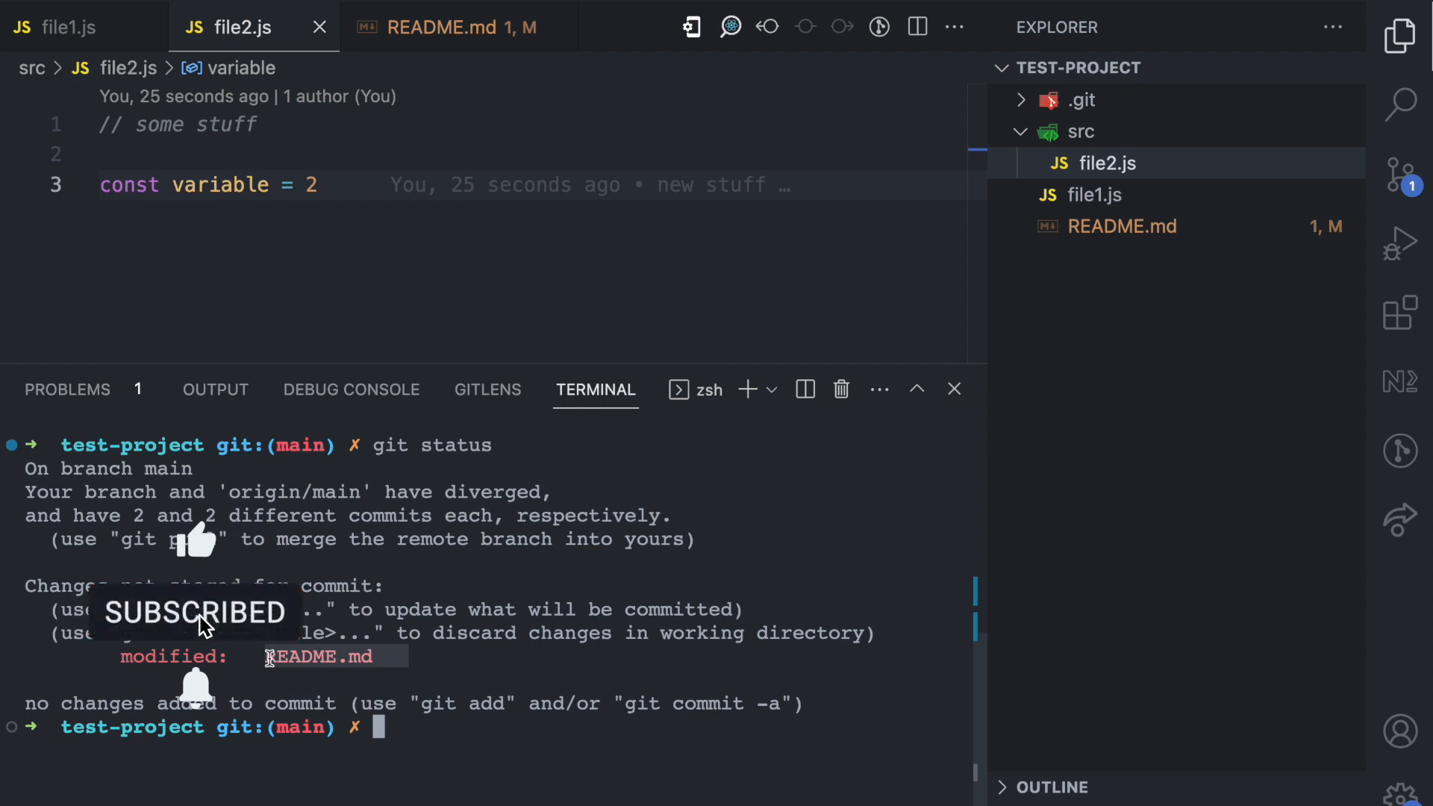
pyautogui.moveTo(197, 694)
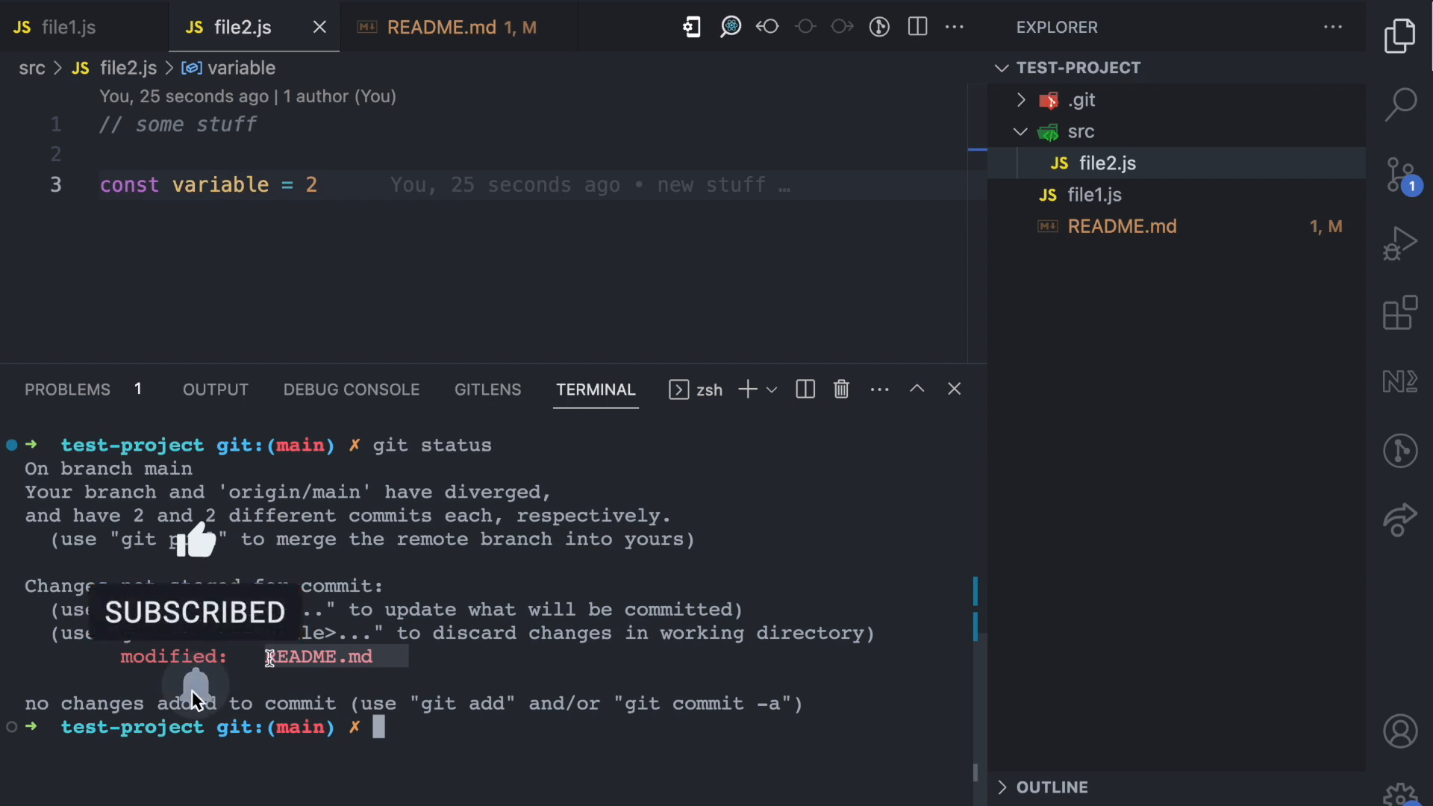